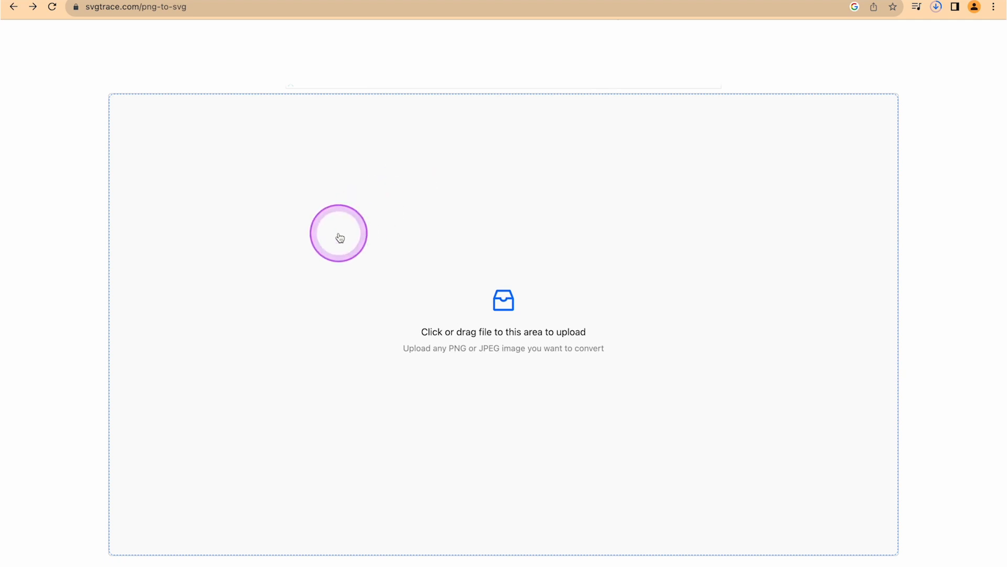
mouse_move(89, 37)
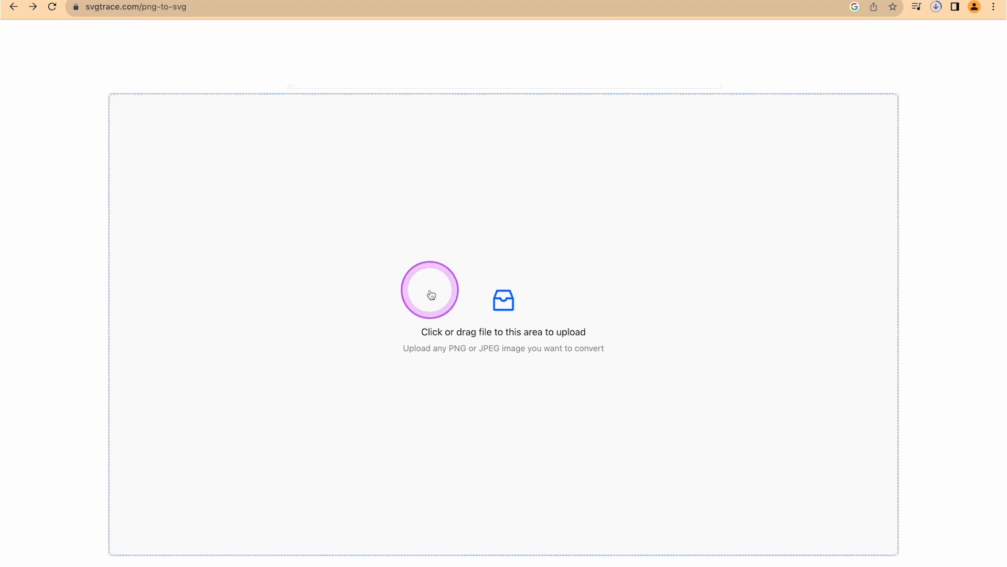
Step: Upload the logo PNG and delete the daa869 swatch, leaving only 1b3149
left_click(430, 294)
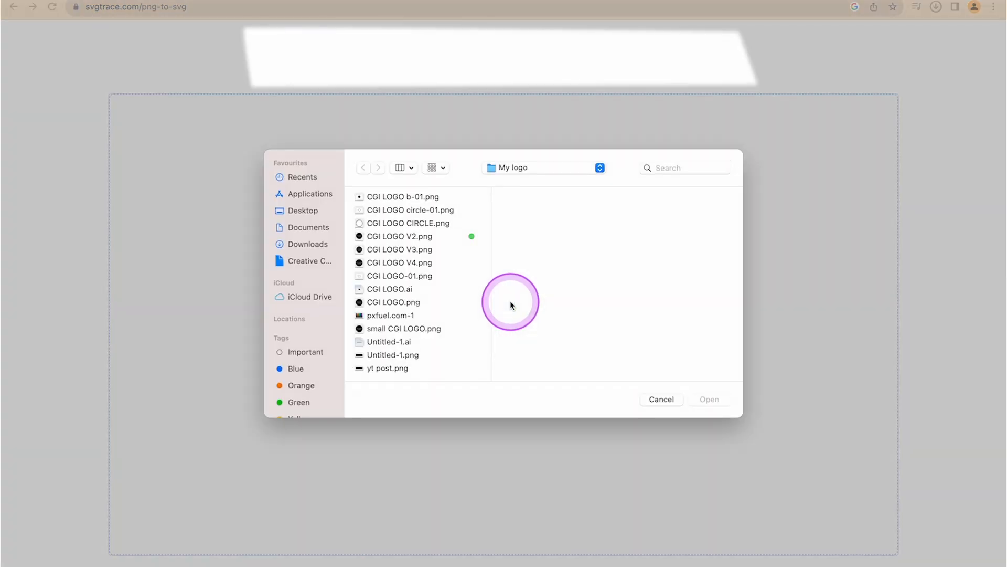
left_click(303, 211)
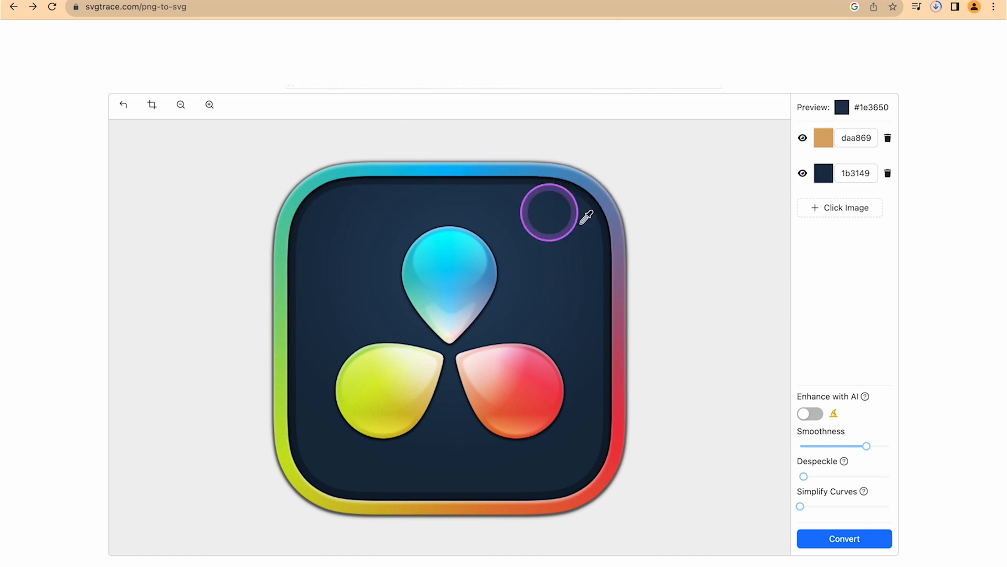
left_click(888, 138)
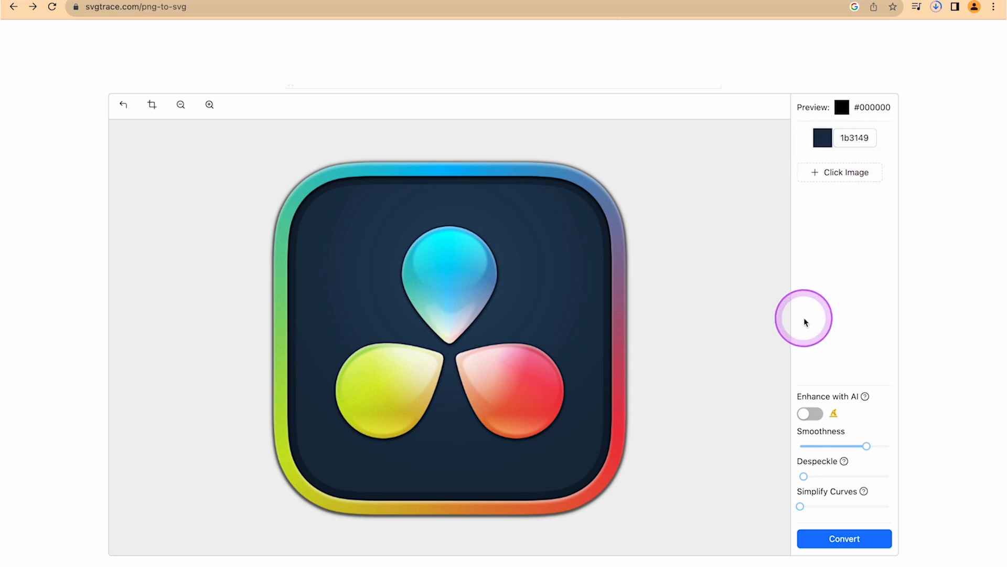
Step: Convert the logo to a navy traced vector and export it via Download SVG
left_click(844, 538)
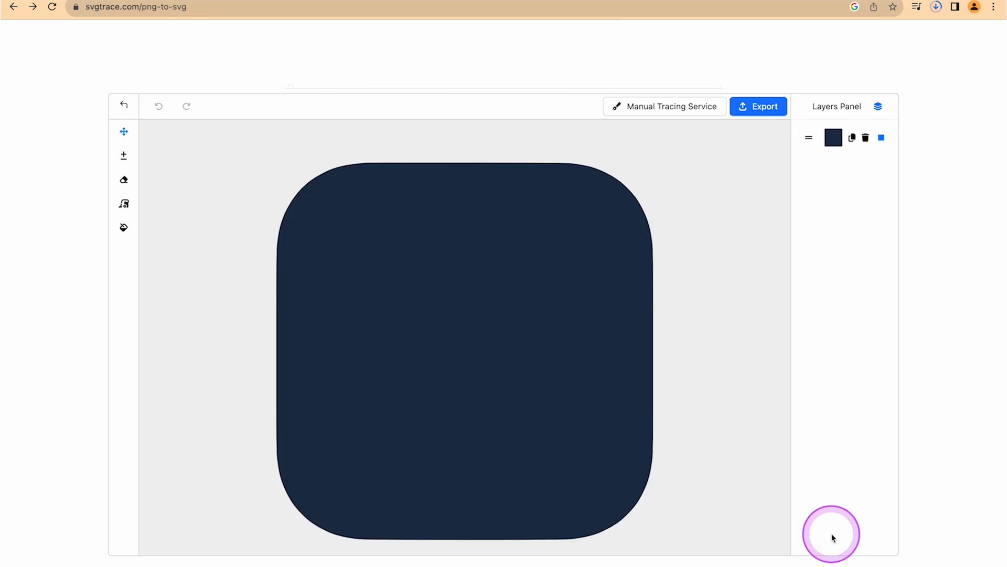
mouse_move(620, 300)
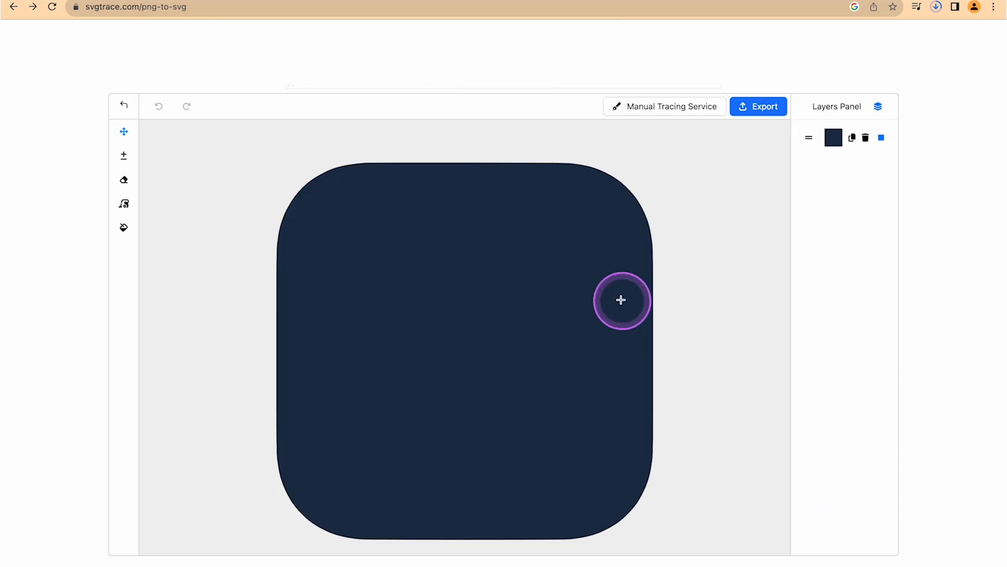
left_click(757, 110)
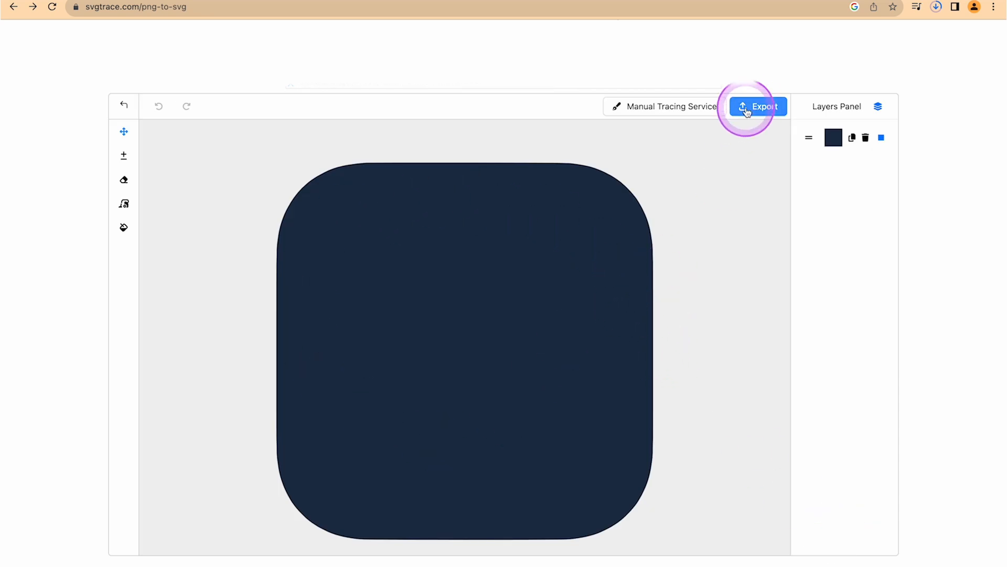
left_click(759, 106)
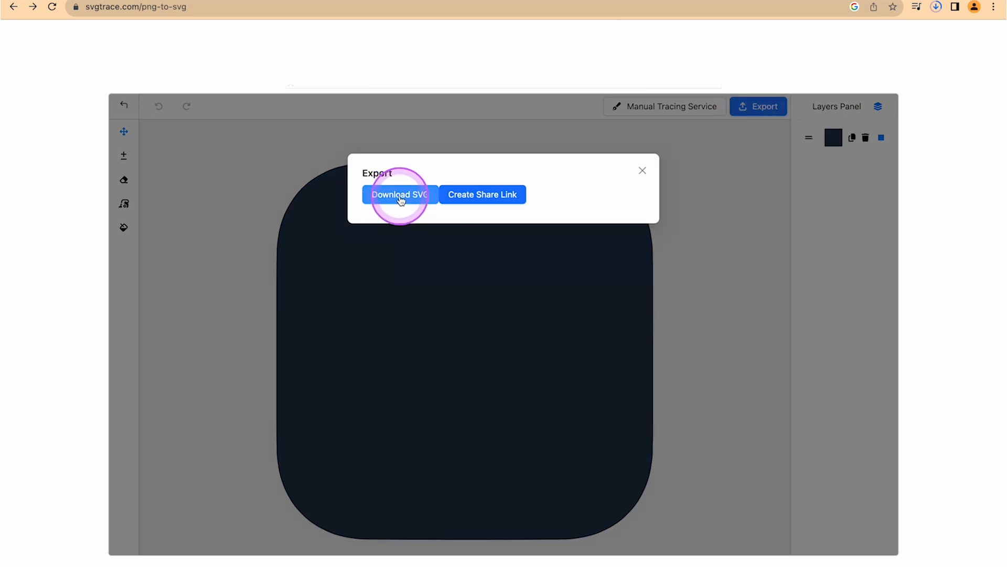
left_click(400, 194)
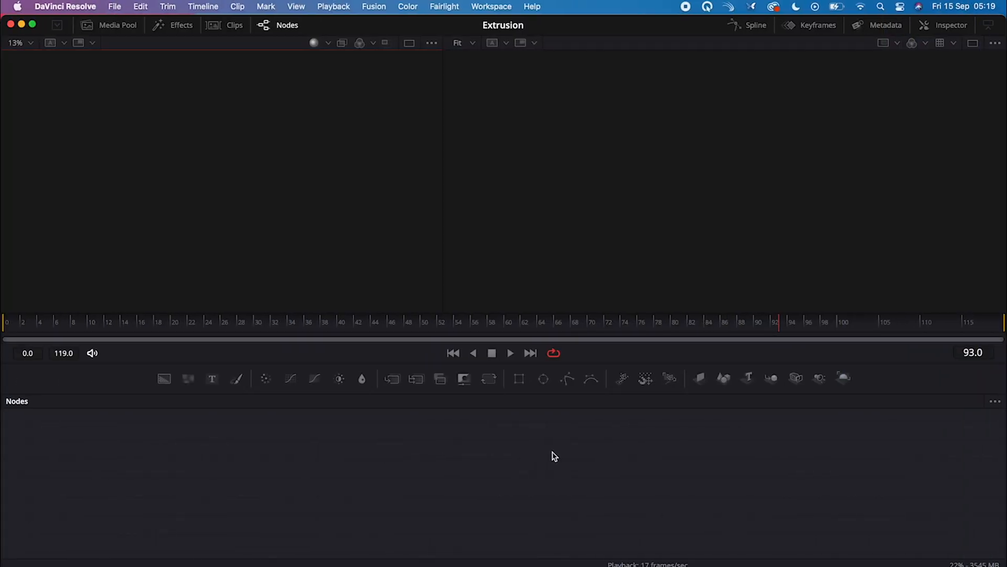
Step: Import trace.svg through Fusion > Import > SVG at 1024 × 1024 image size
left_click(374, 7)
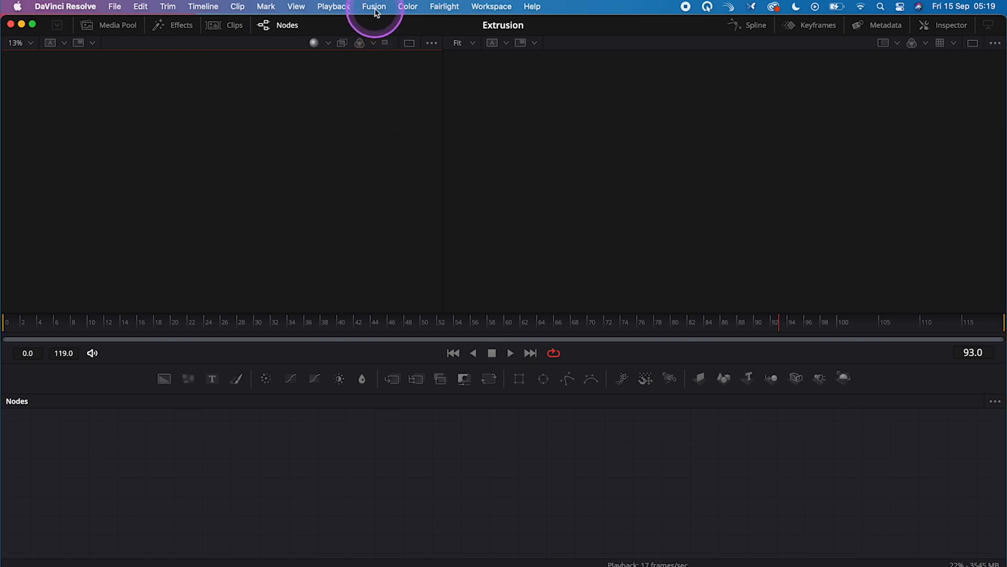
left_click(374, 7)
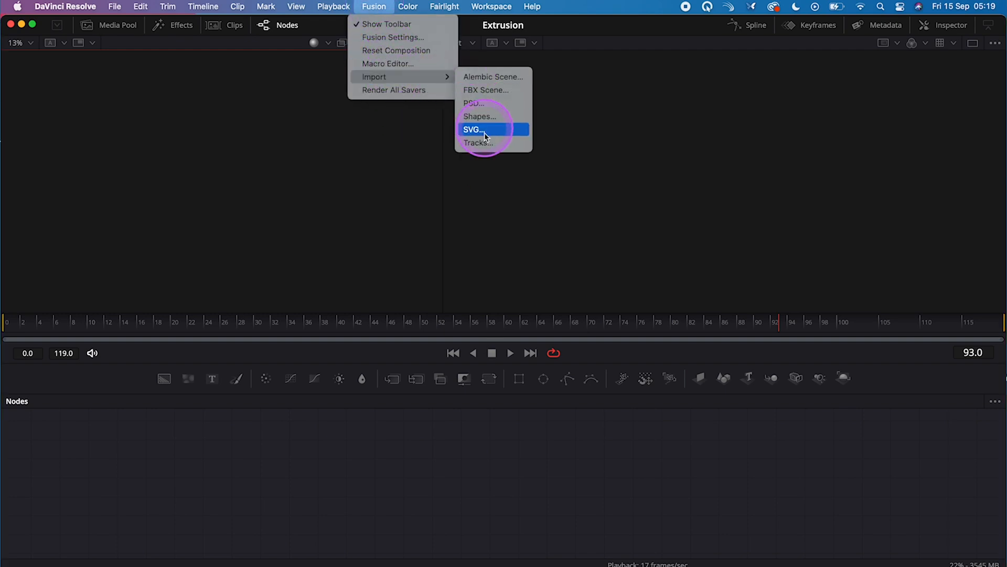
left_click(478, 130)
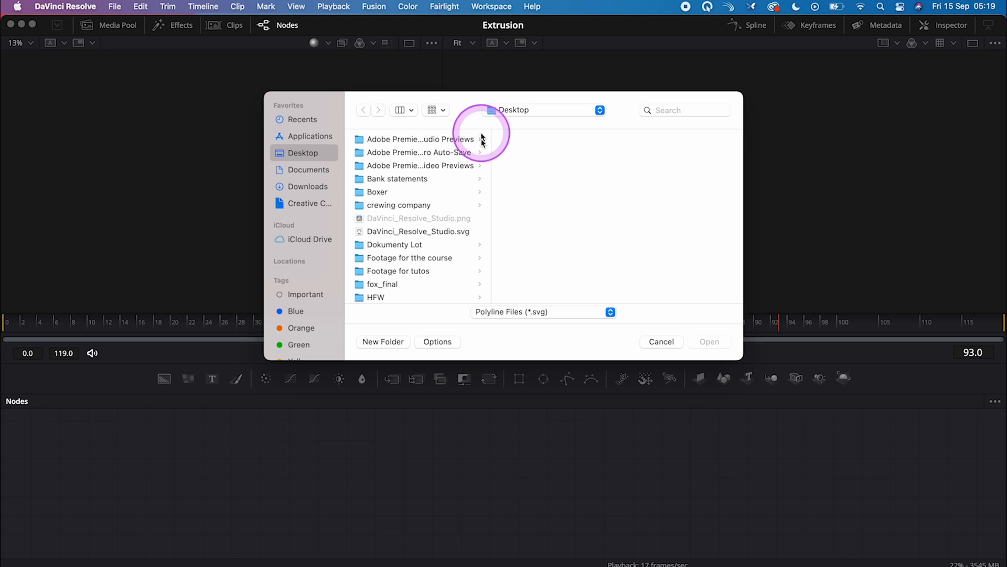
scroll("down", 3)
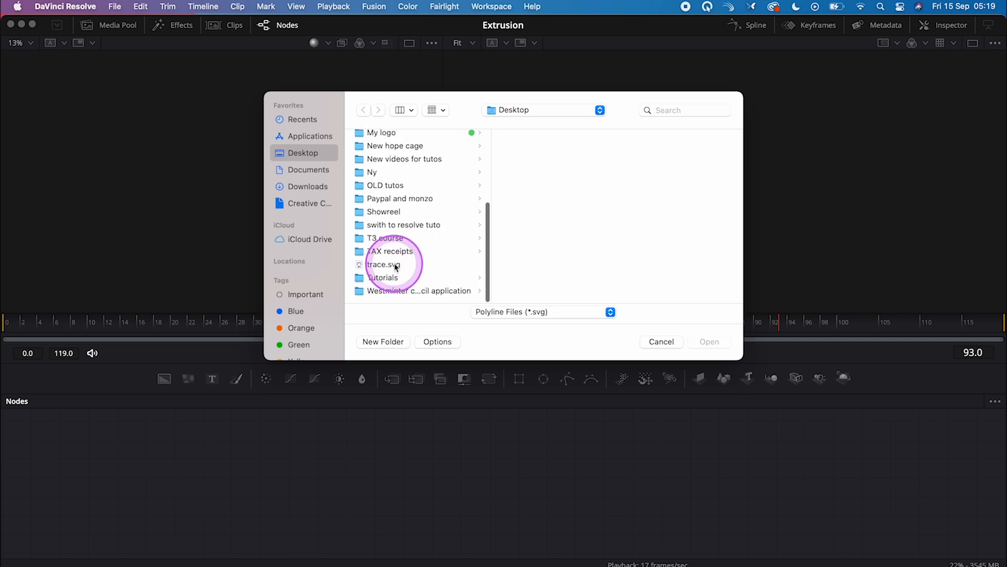
left_click(384, 265)
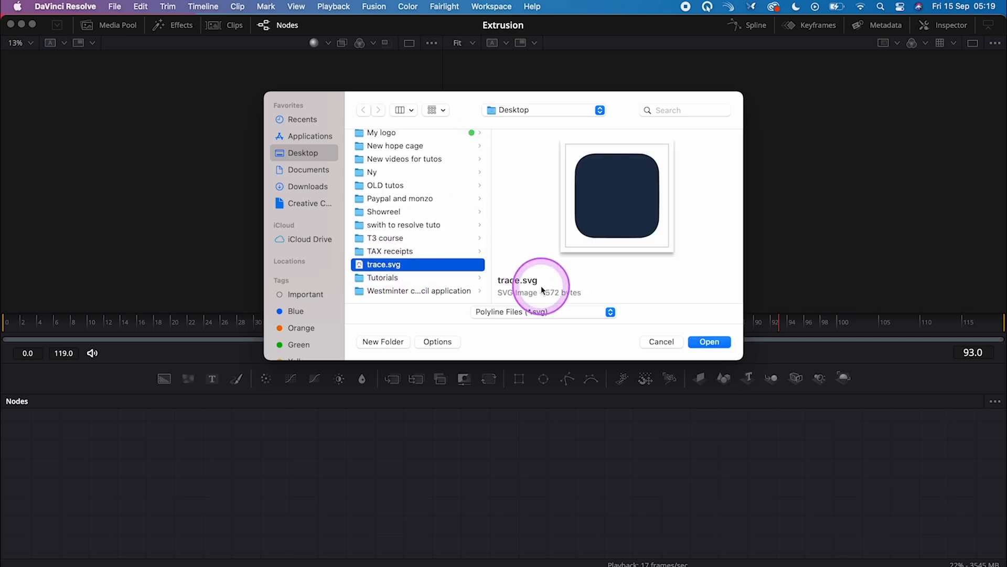
left_click(709, 342)
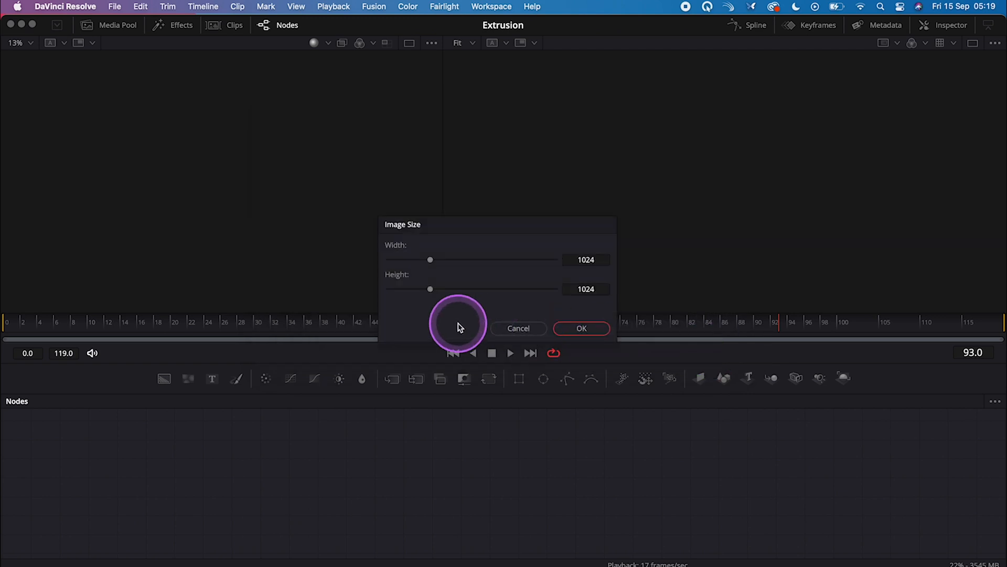
mouse_move(588, 332)
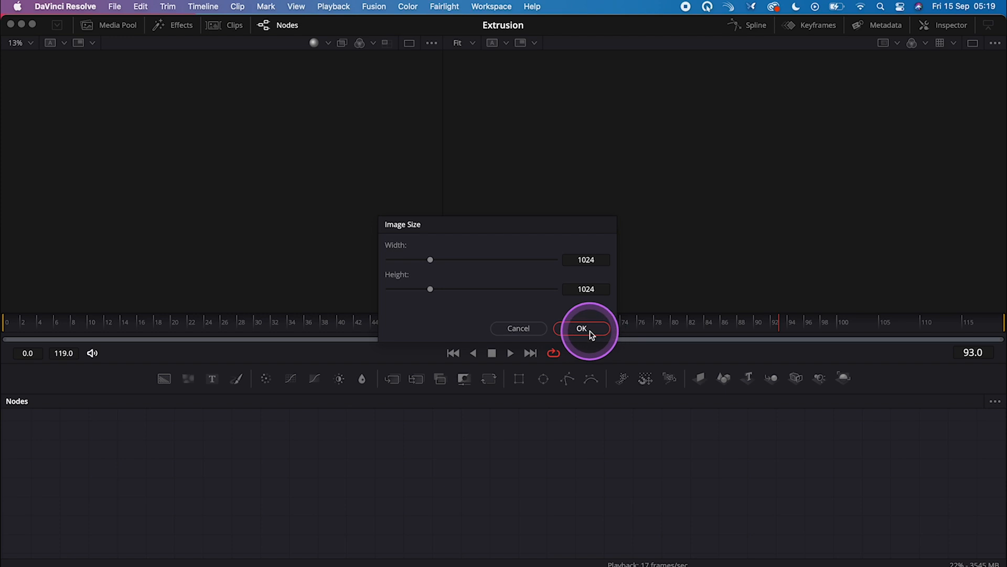
left_click(581, 328)
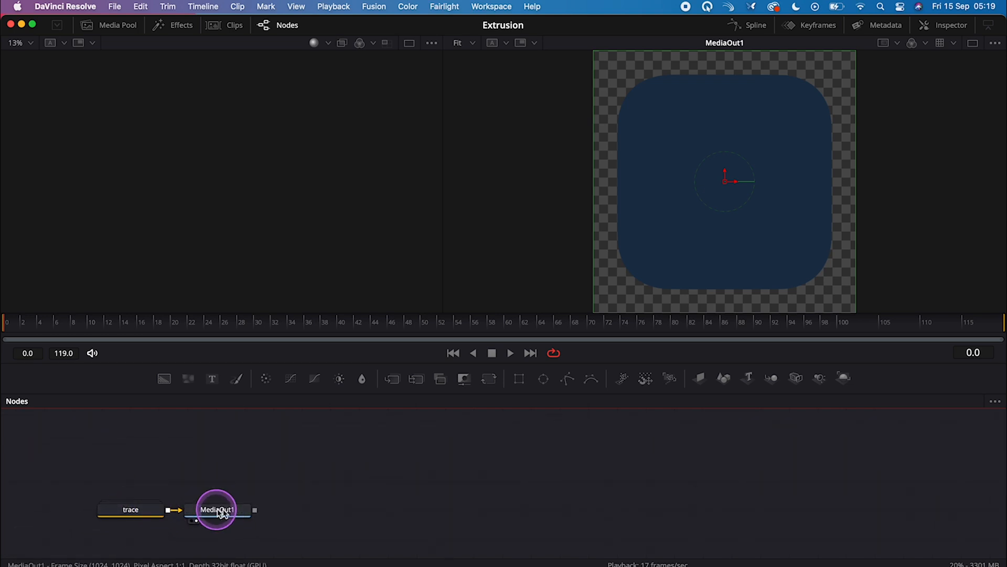
Step: Move MediaOut1 aside, preview path1 and Merge1 in the viewer, then select path1
left_click_drag(216, 509, 827, 507)
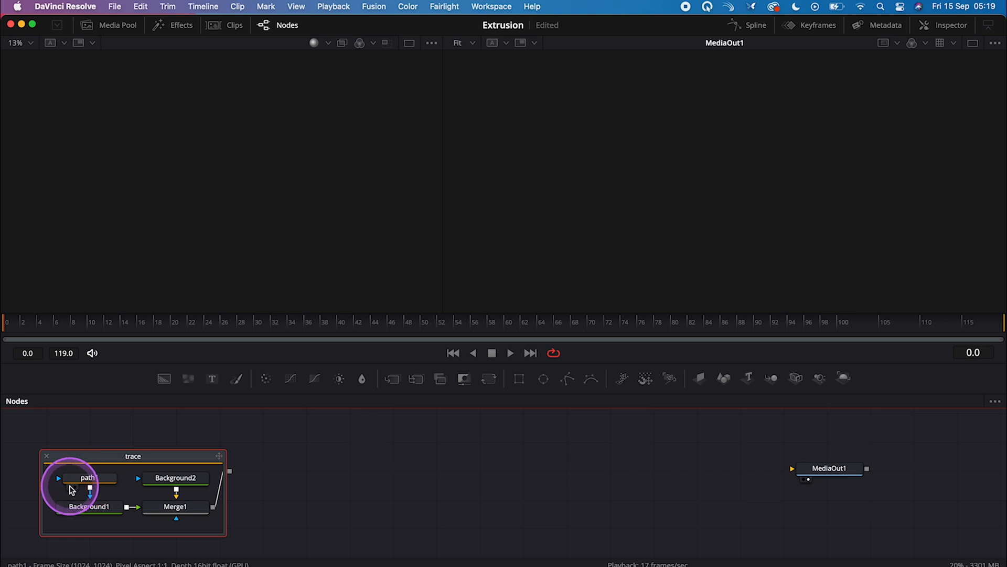
left_click(91, 478)
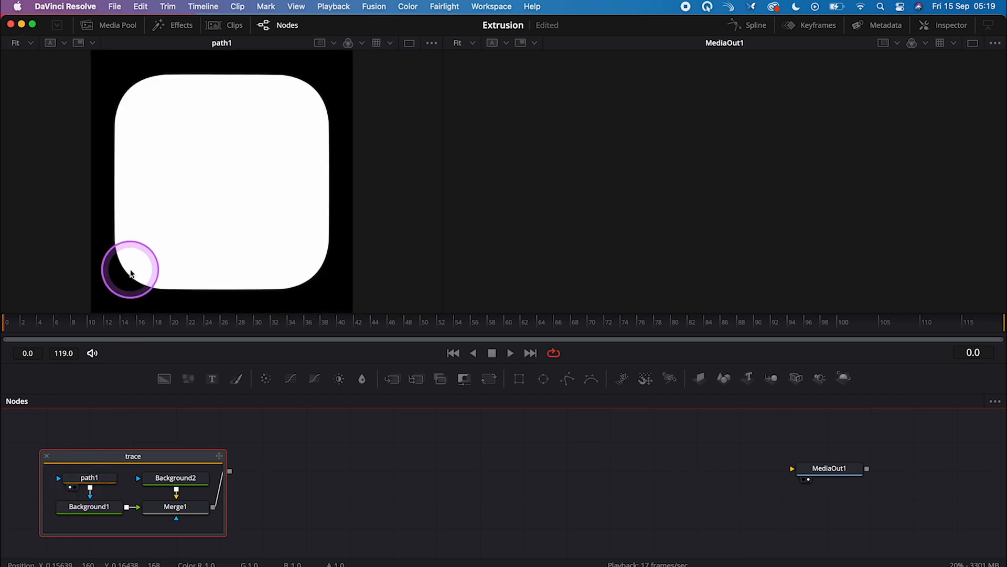
left_click(89, 506)
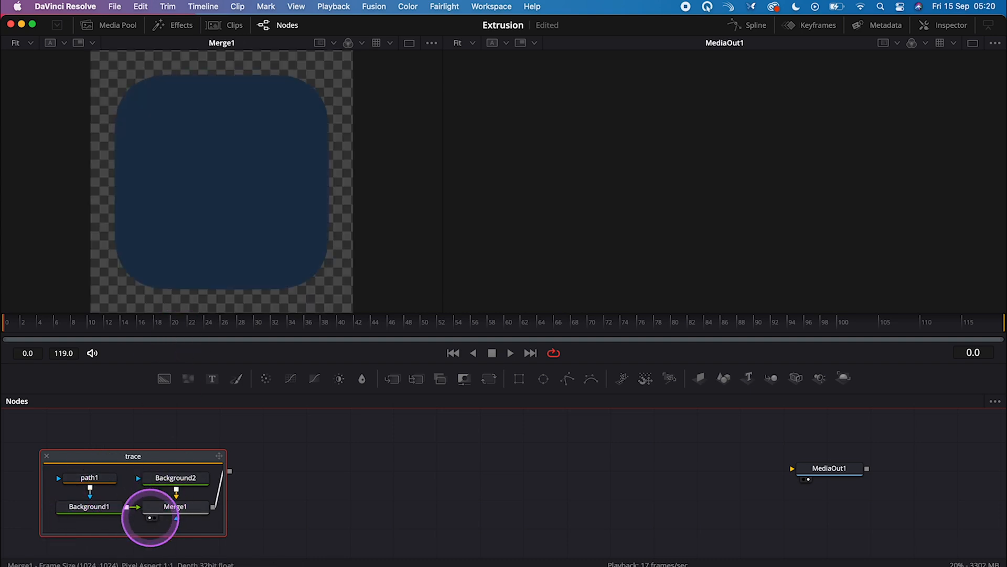
left_click(89, 477)
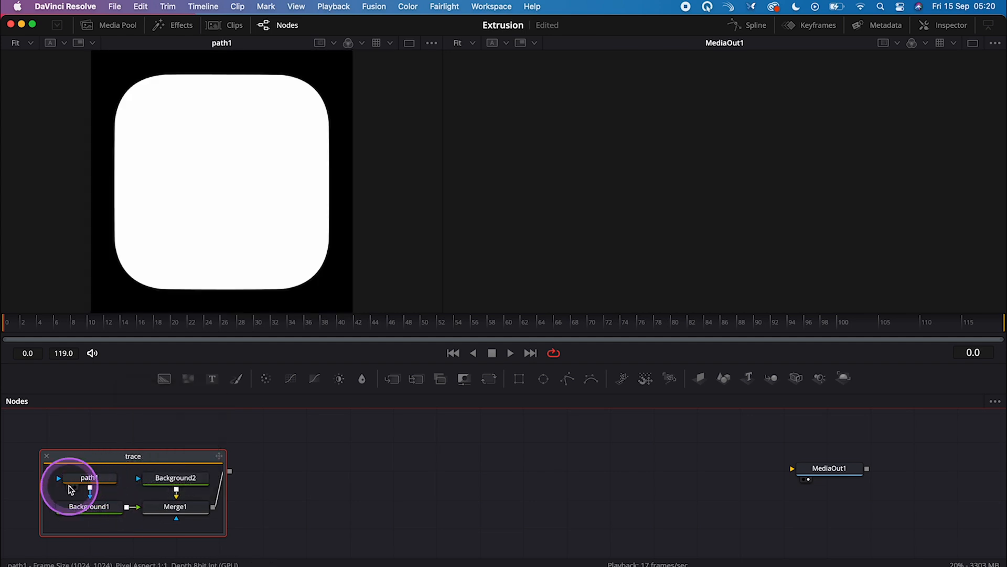
left_click(88, 478)
type("spo")
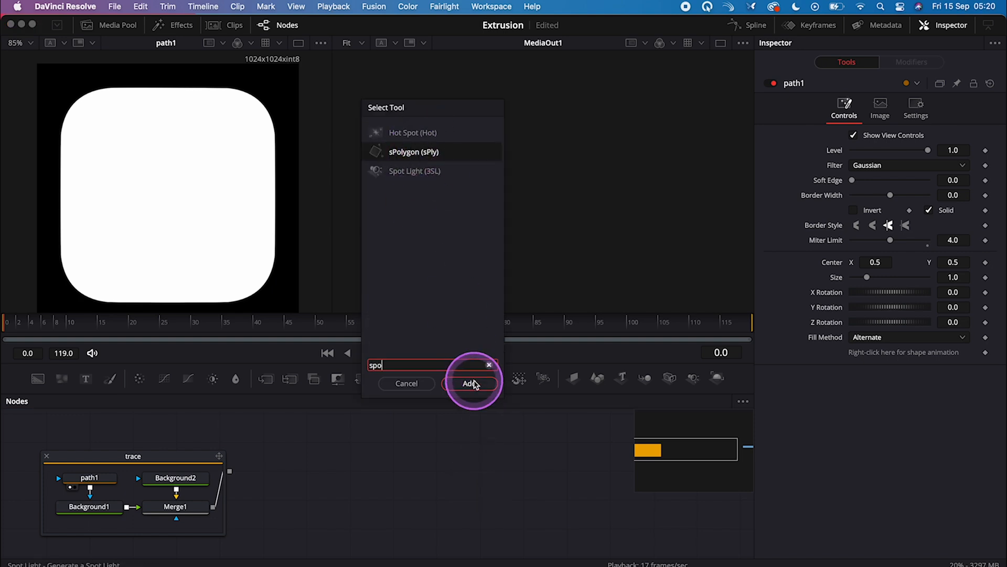
Step: Add an sPolygon node and paste path1's copied polyline into sPolygon1
left_click(471, 383)
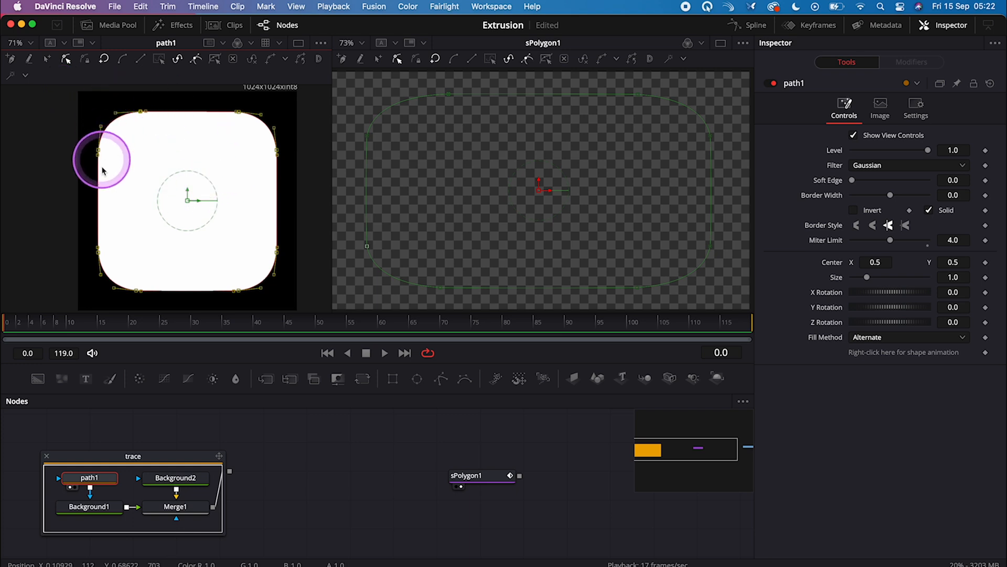
right_click(283, 256)
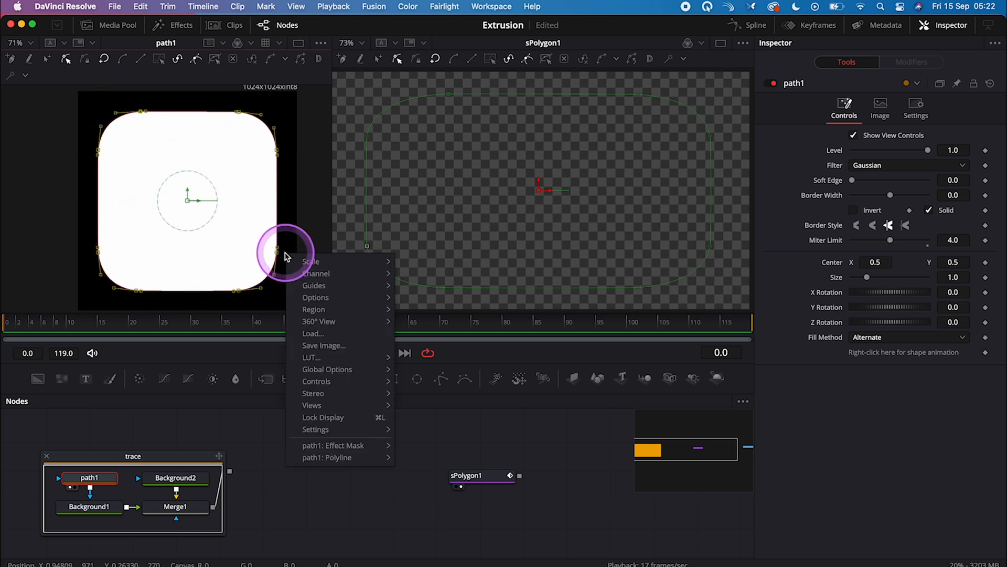
mouse_move(331, 457)
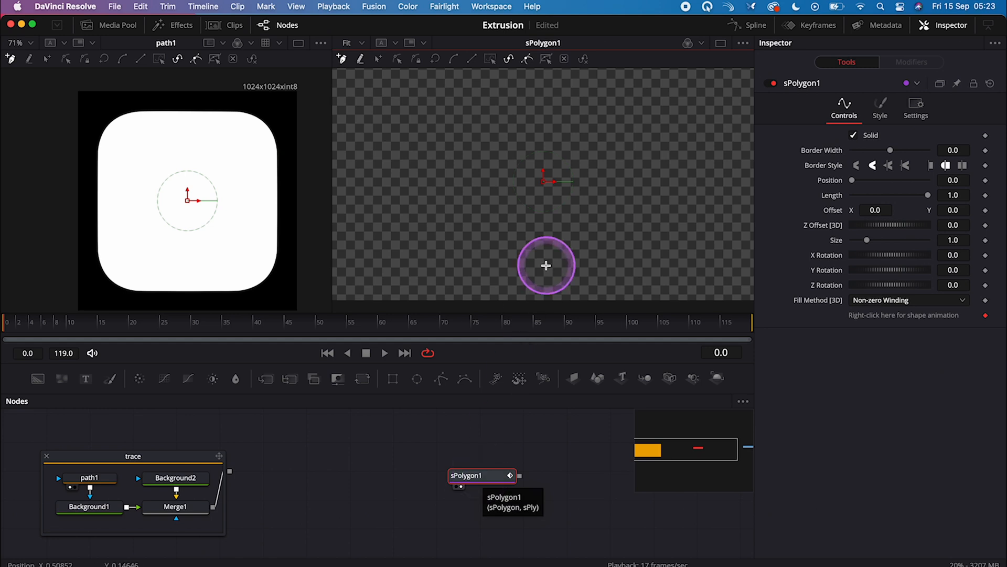
right_click(546, 266)
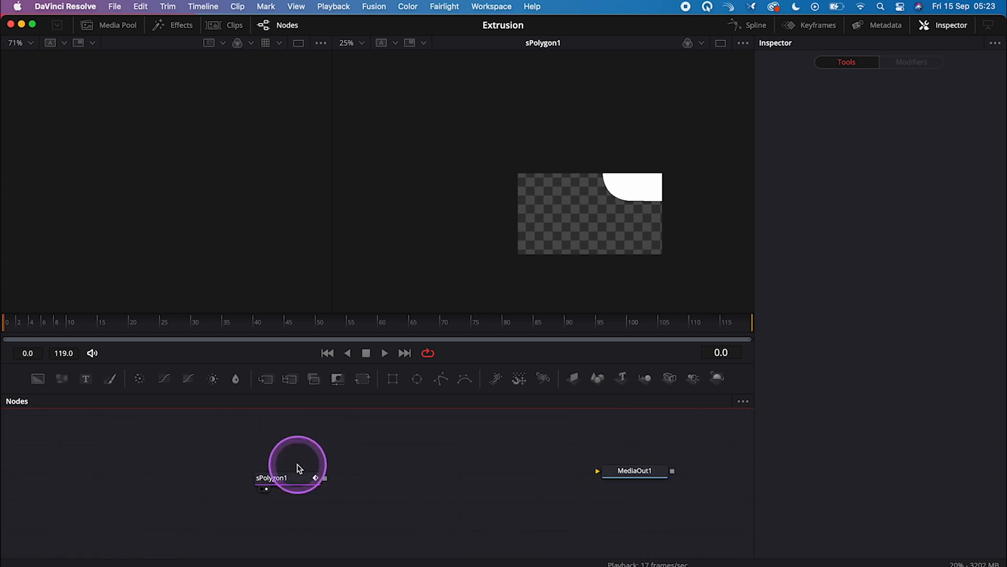
Step: Add an Extrude 3D node after sPolygon1
left_click(293, 464)
type("spo")
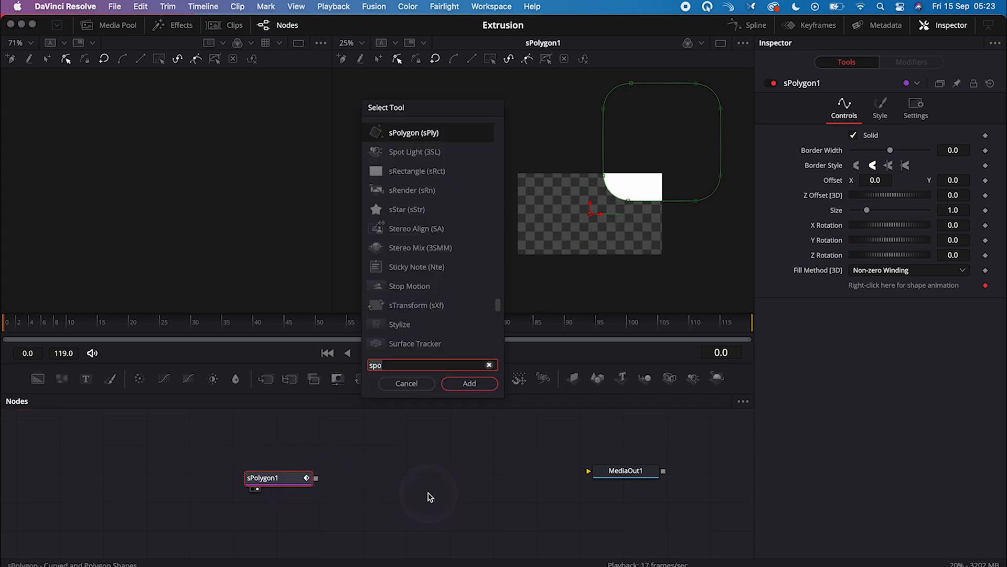
type("ext")
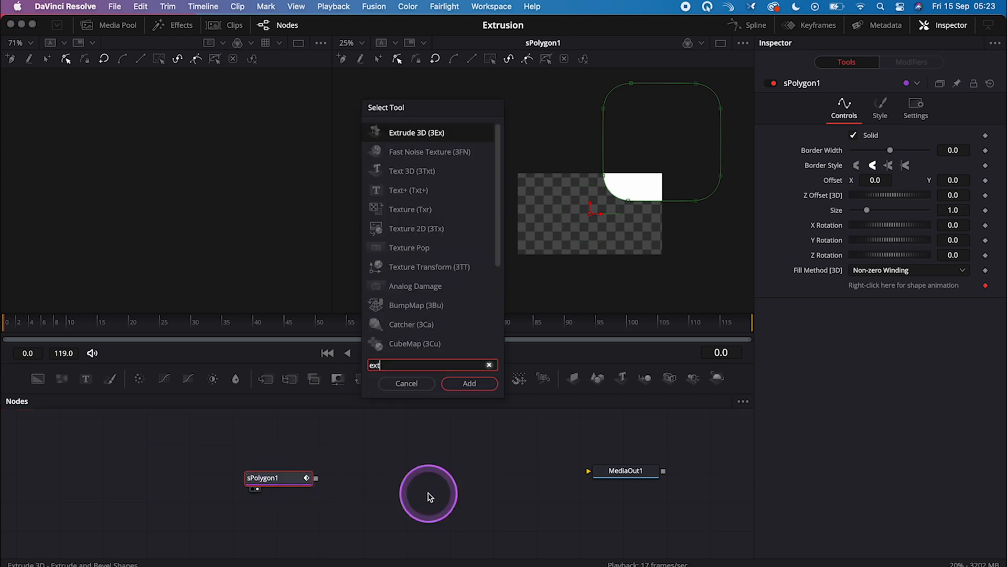
left_click(469, 383)
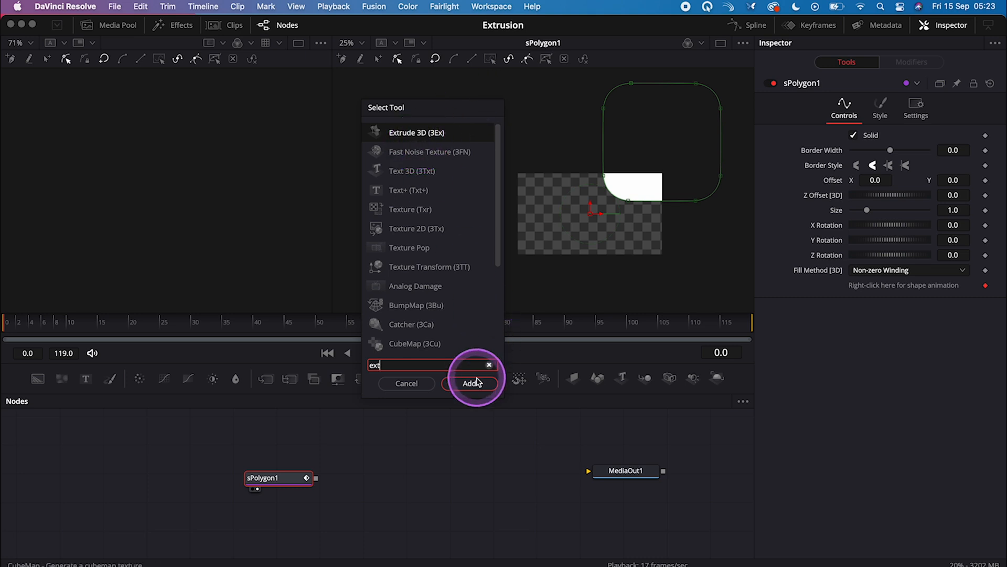
left_click(471, 383)
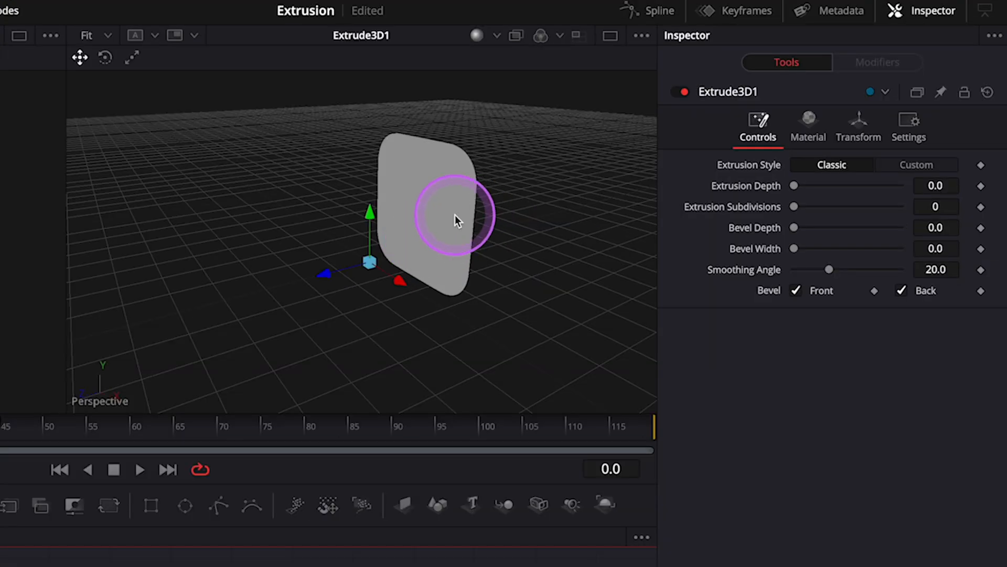
Step: Use solid viewer shading, set extrusion depth to about 0.0976, and add a slight bevel
left_click(492, 35)
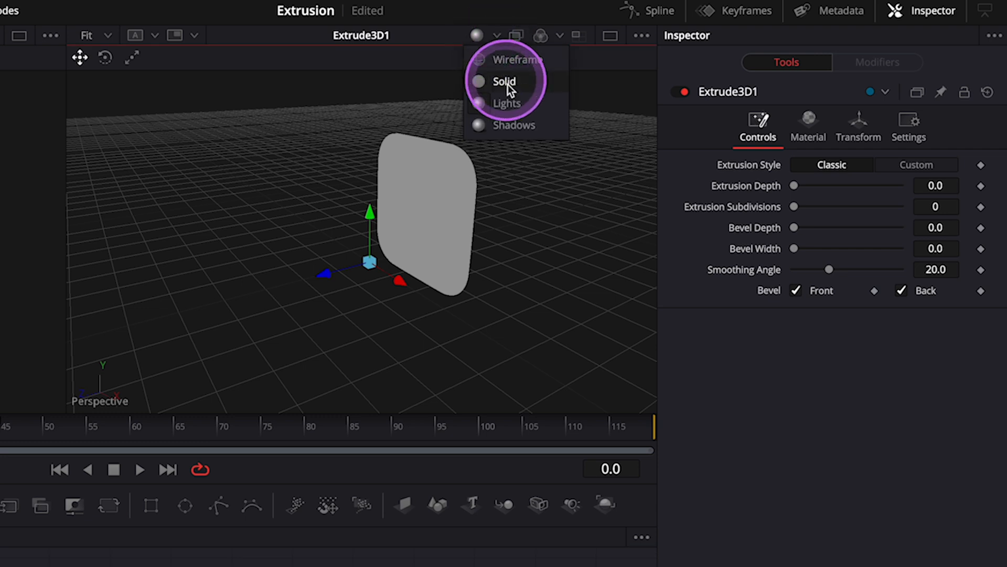
left_click(503, 81)
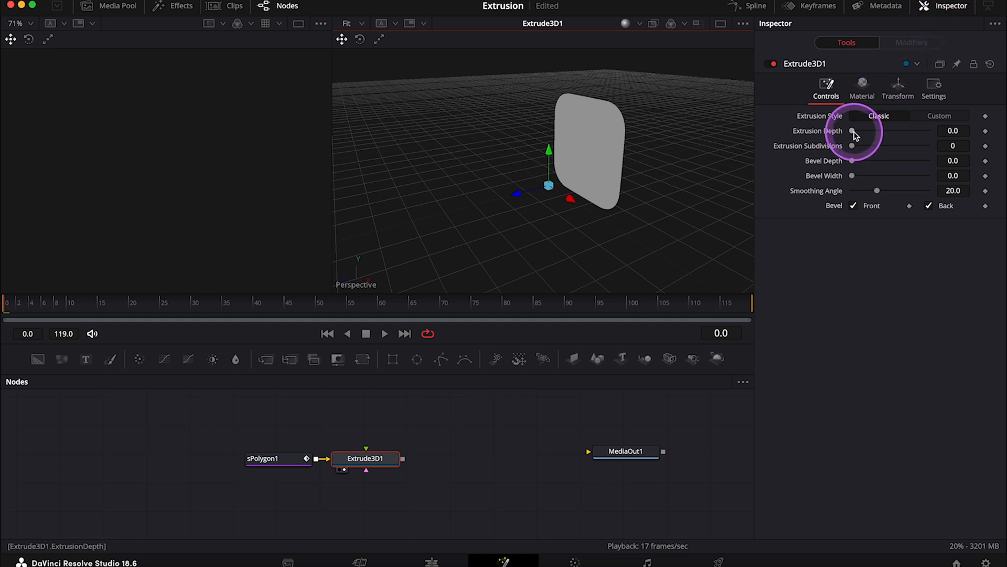
left_click_drag(855, 131, 927, 131)
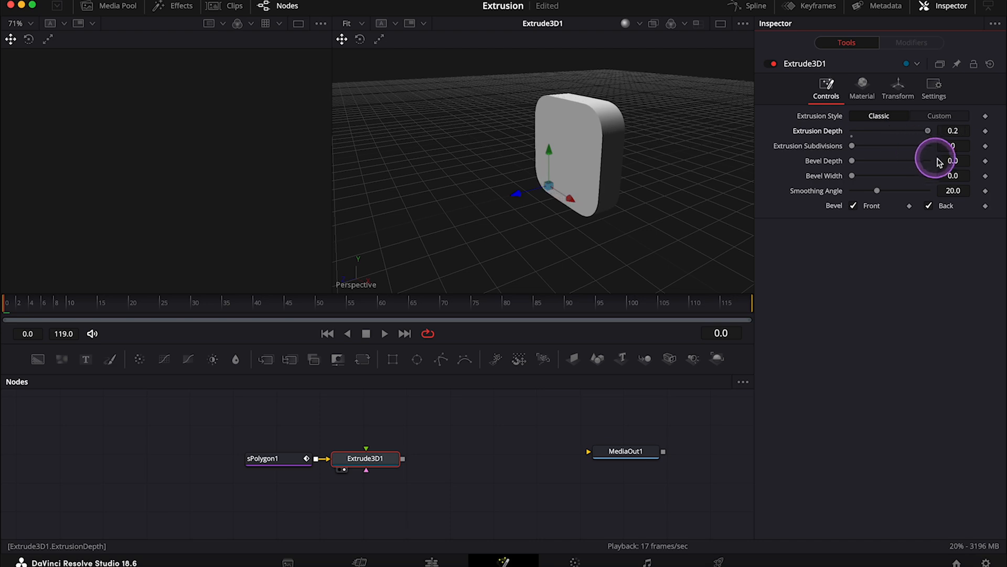
left_click_drag(935, 131, 924, 131)
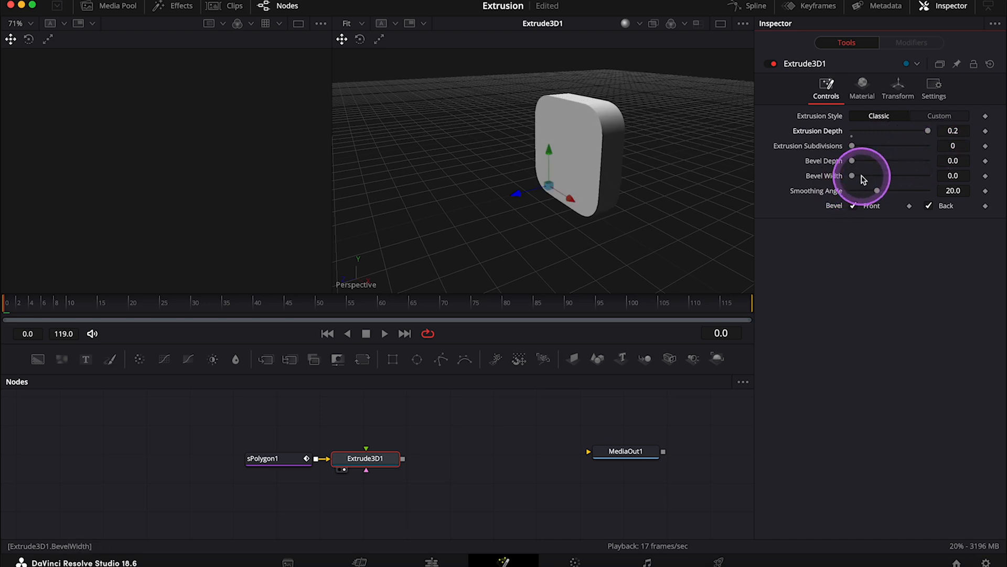
mouse_move(833, 163)
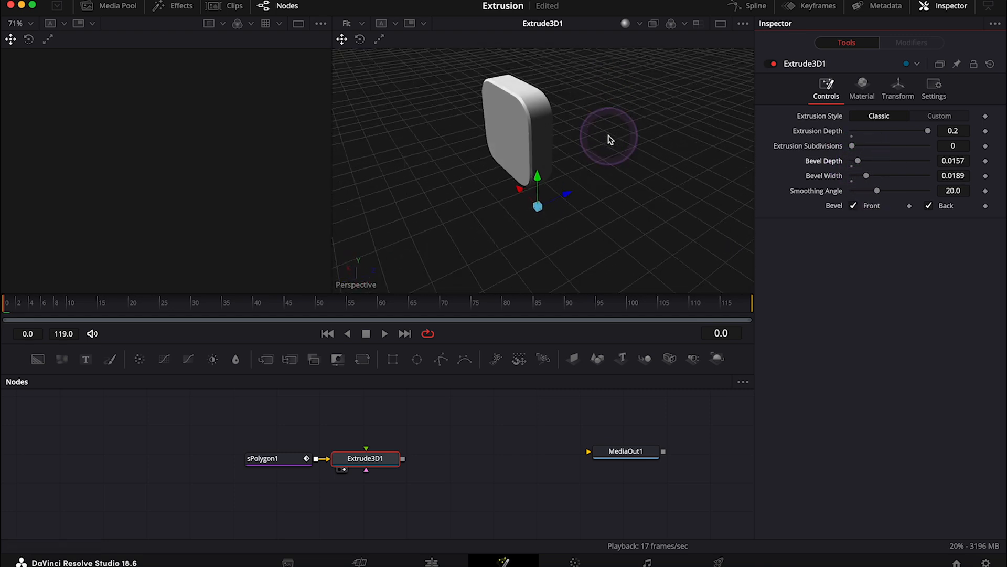
left_click_drag(927, 131, 889, 131)
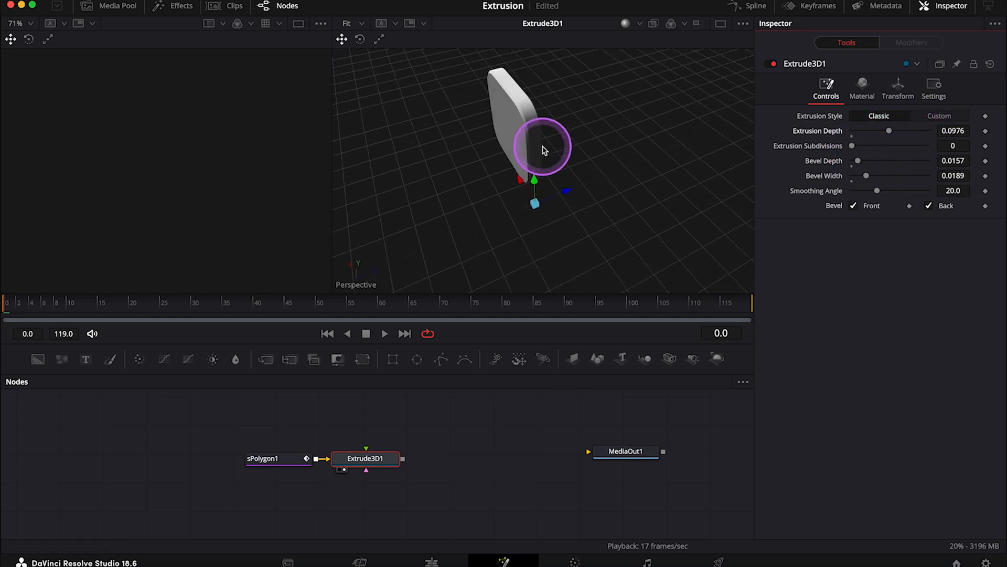
left_click(857, 161)
type("mer")
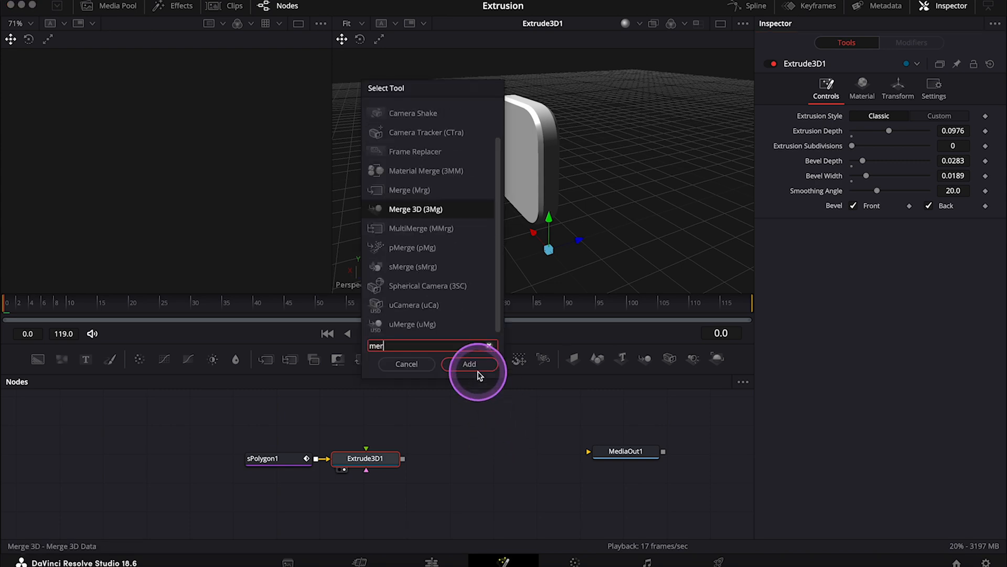
Step: Add Merge 3D and Renderer 3D, link them to MediaOut1, and view MediaOut1
left_click(469, 364)
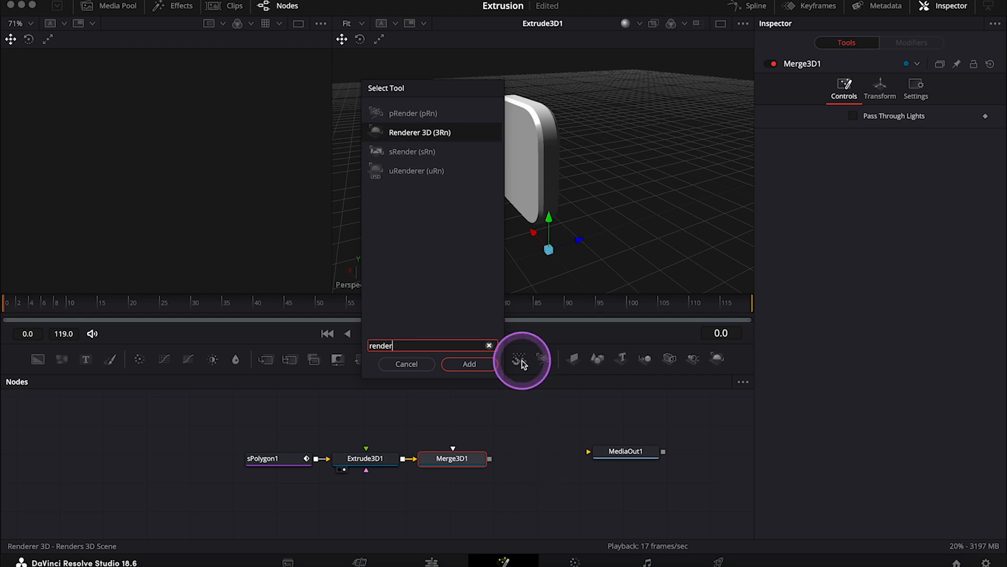
left_click(469, 363)
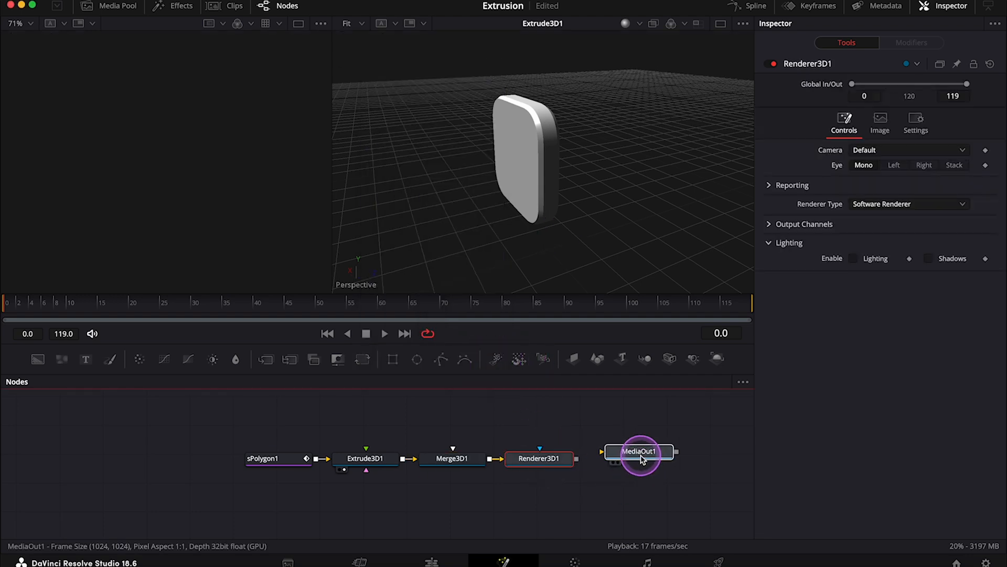
left_click(639, 457)
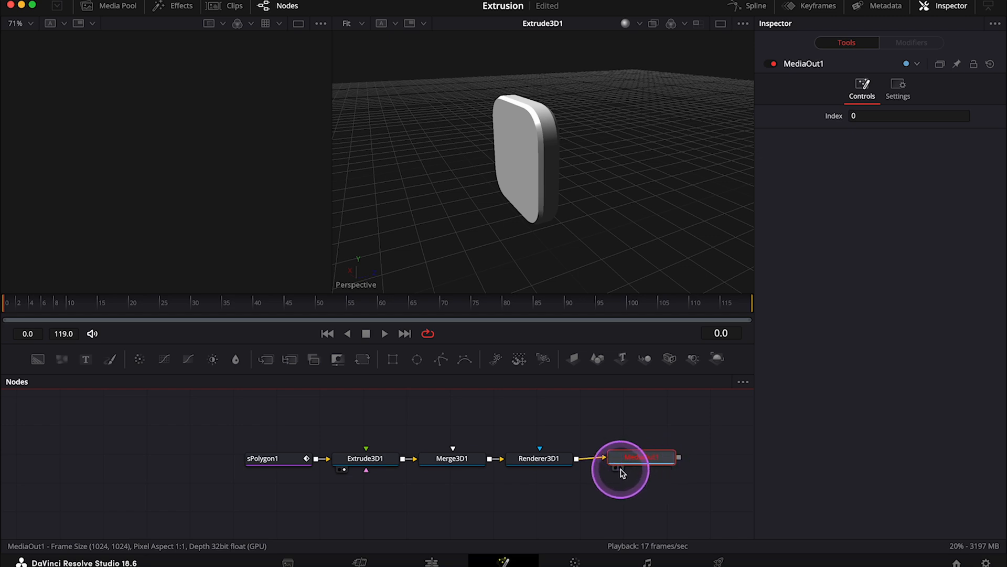
mouse_move(621, 475)
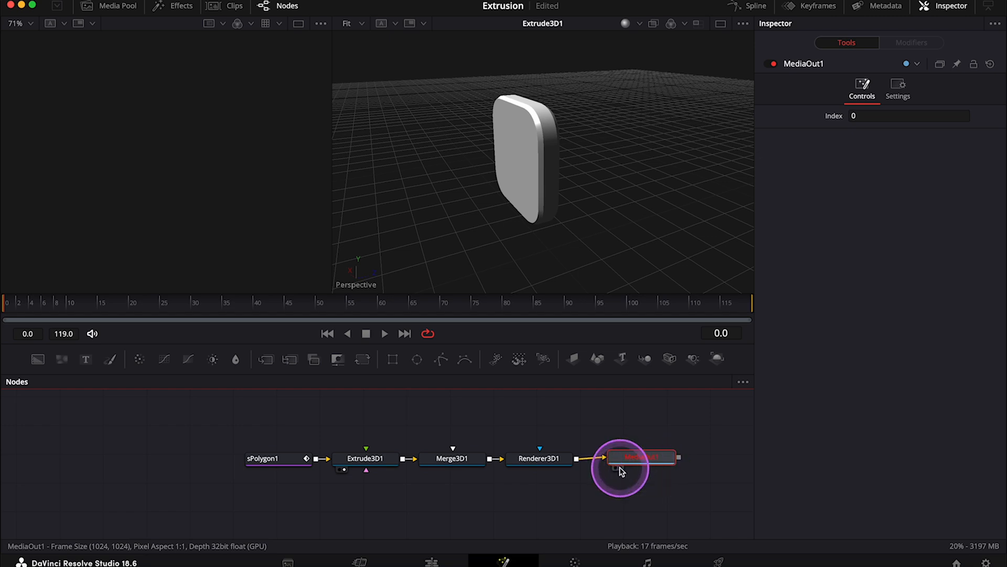
left_click(642, 457)
type("d")
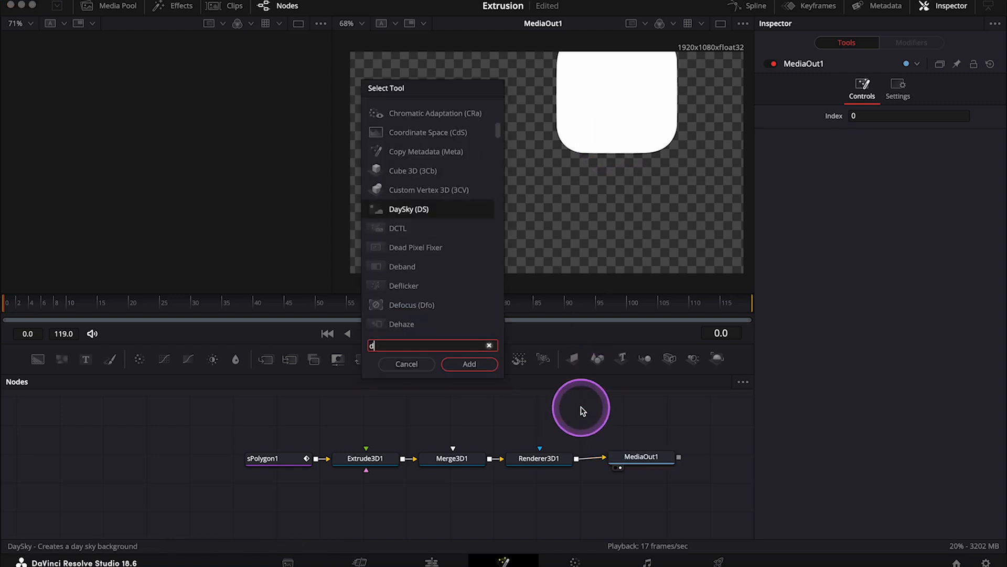
Step: Add a Directional Light and connect it into Merge3D1
type("Directional Light")
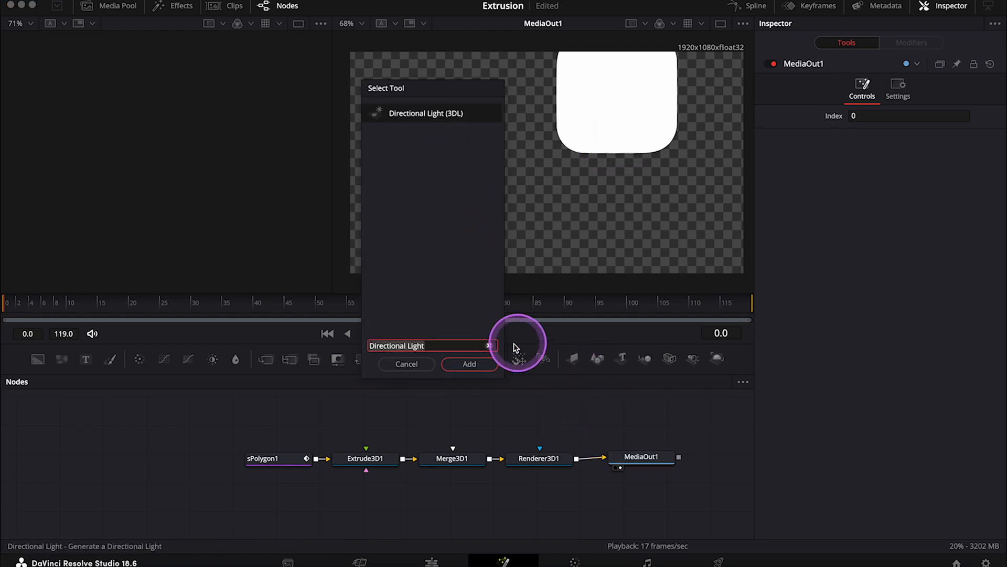
left_click(470, 364)
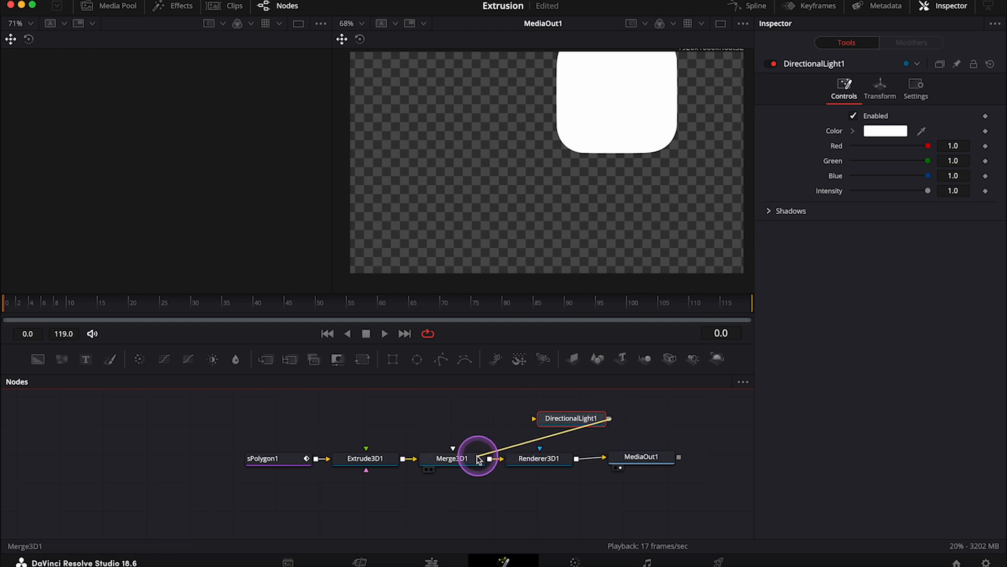
left_click_drag(570, 418, 479, 409)
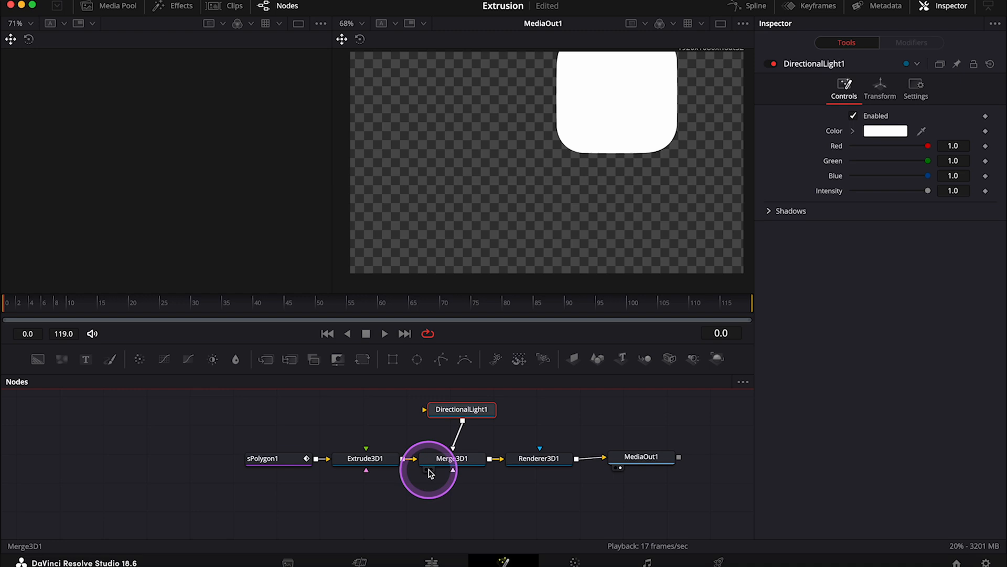
left_click(454, 459)
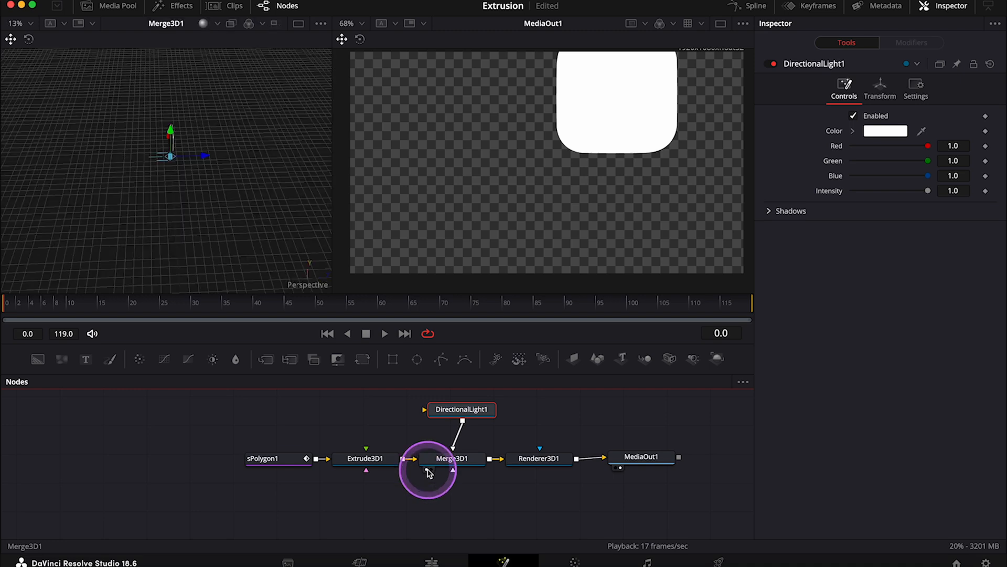
Step: Enable Lighting and Shadows on Renderer3D1
left_click(539, 458)
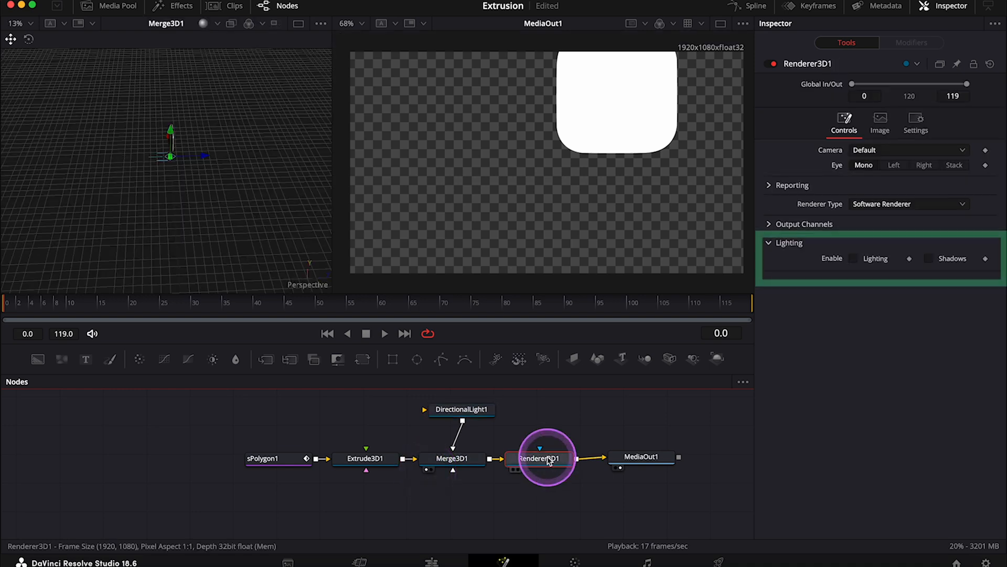
left_click(853, 259)
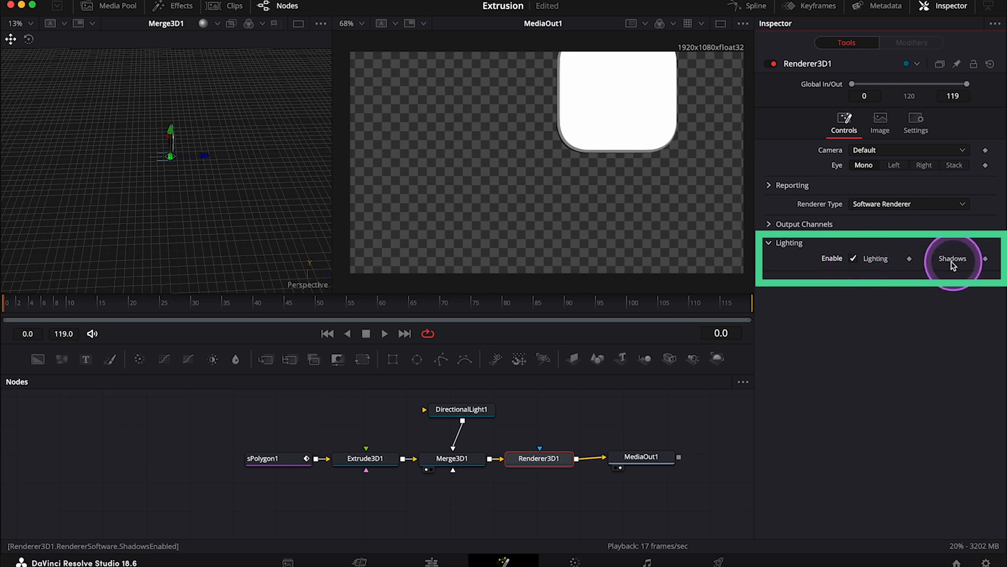
left_click(929, 258)
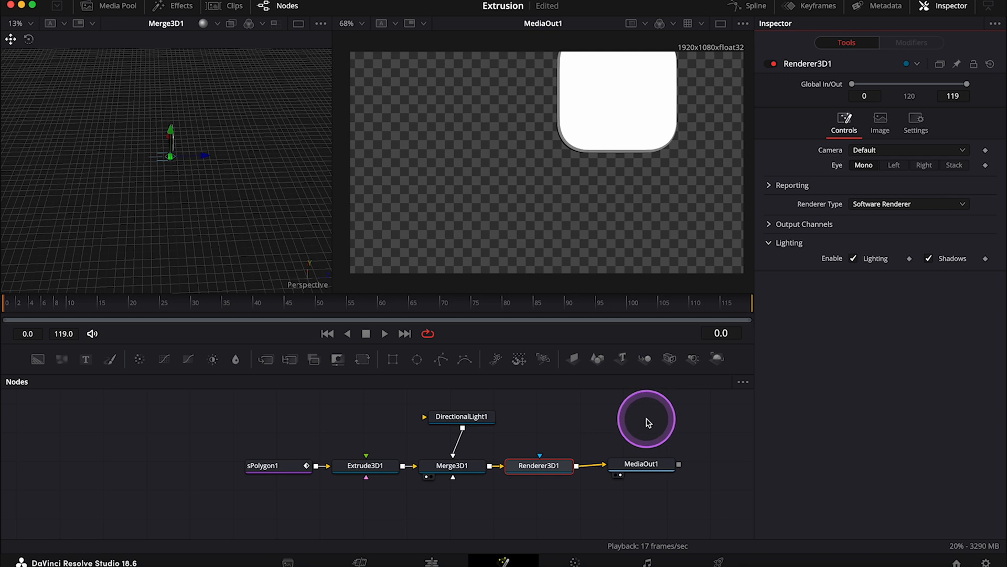
Step: Add a Camera 3D and drag its axis handles until the rounded square is centred
type("camer")
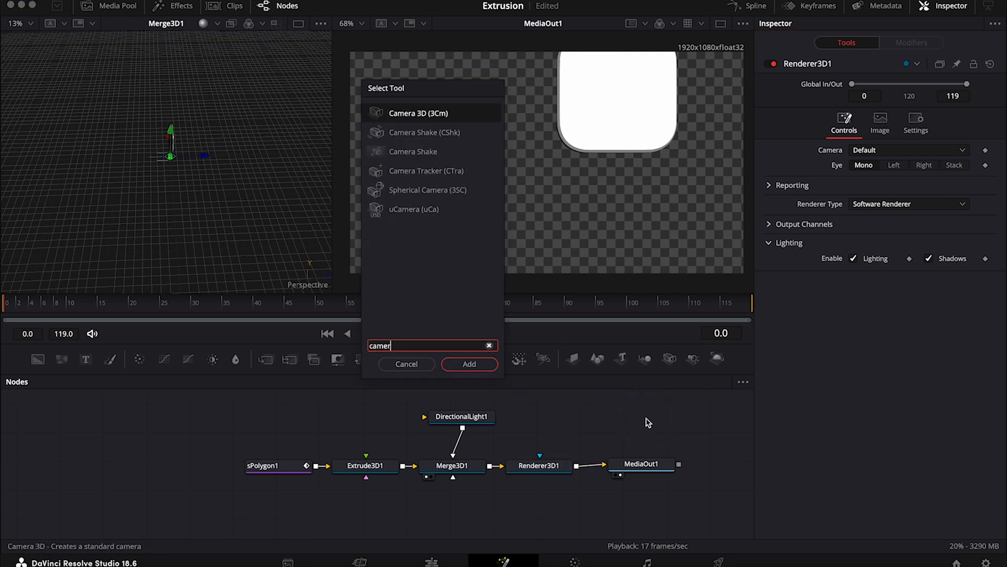
left_click(469, 363)
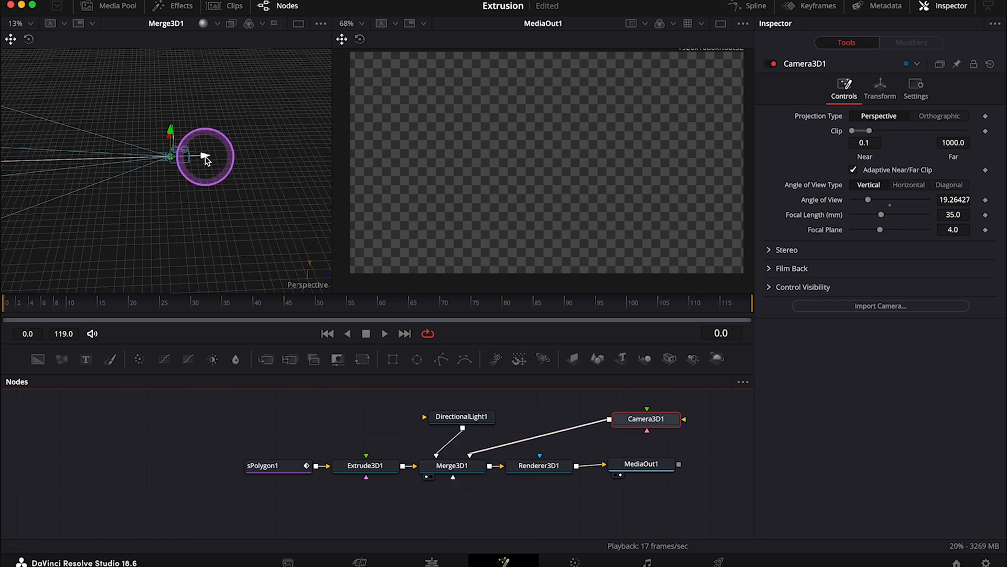
left_click_drag(205, 157, 373, 160)
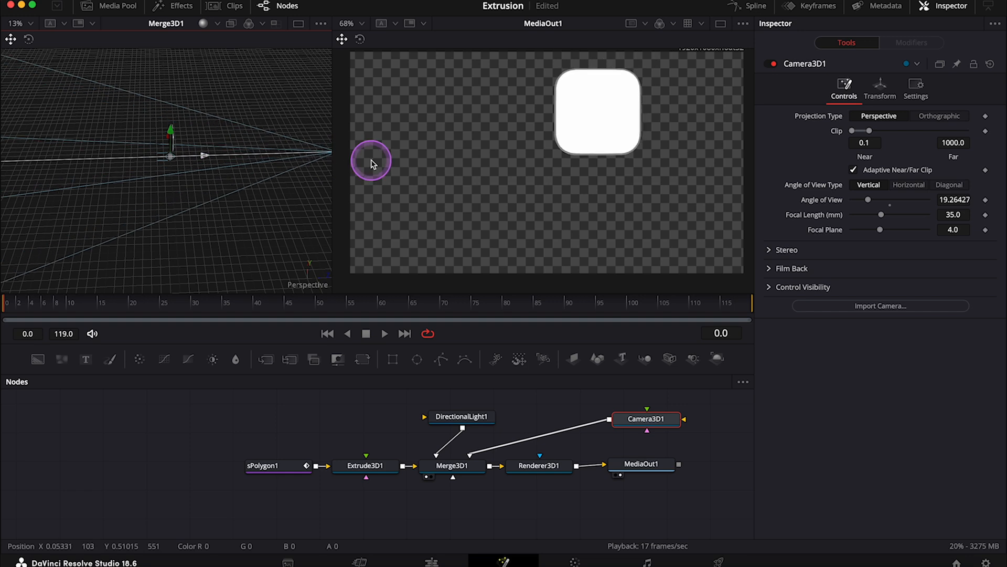
scroll("down", 3)
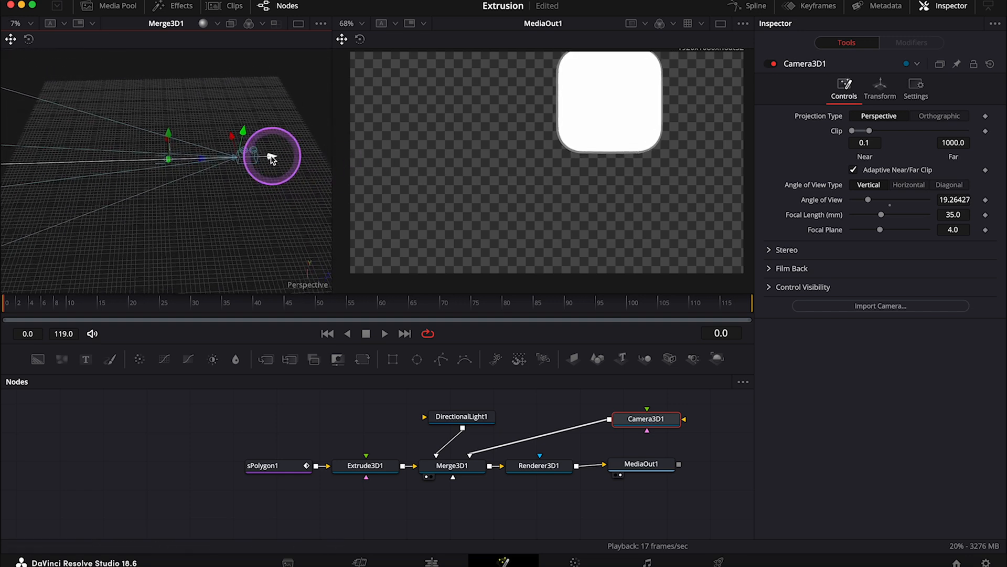
left_click_drag(269, 158, 266, 132)
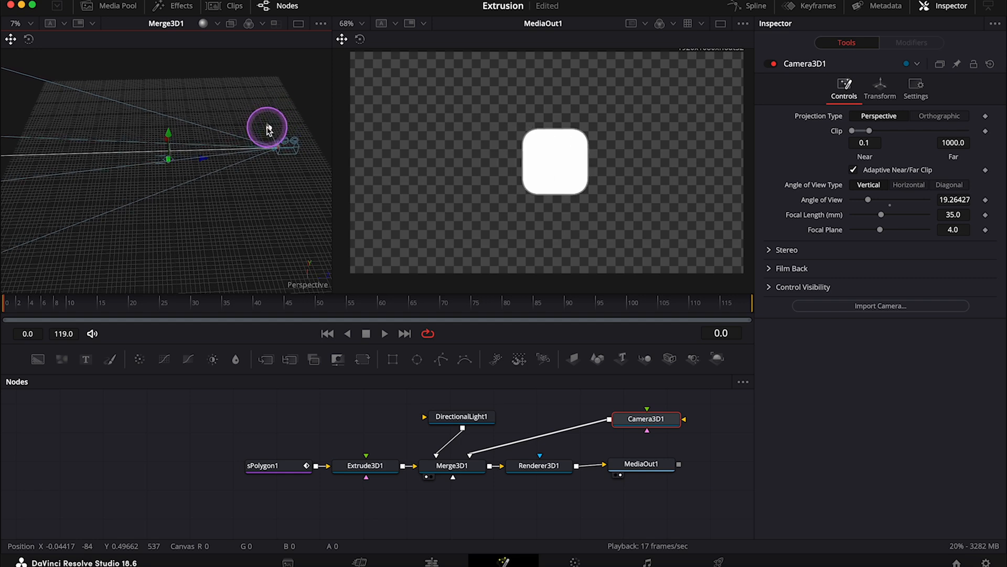
left_click_drag(266, 126, 583, 175)
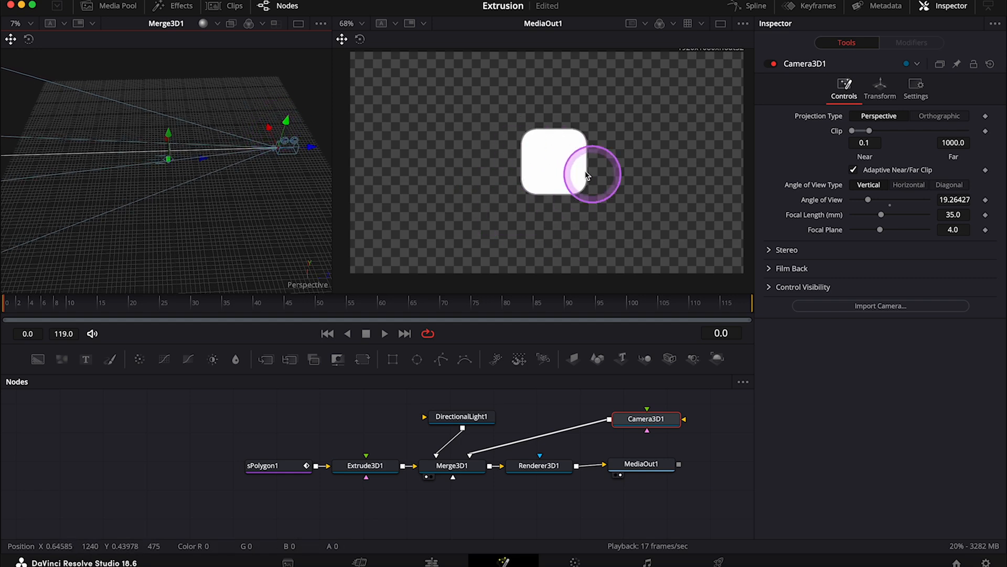
left_click(113, 6)
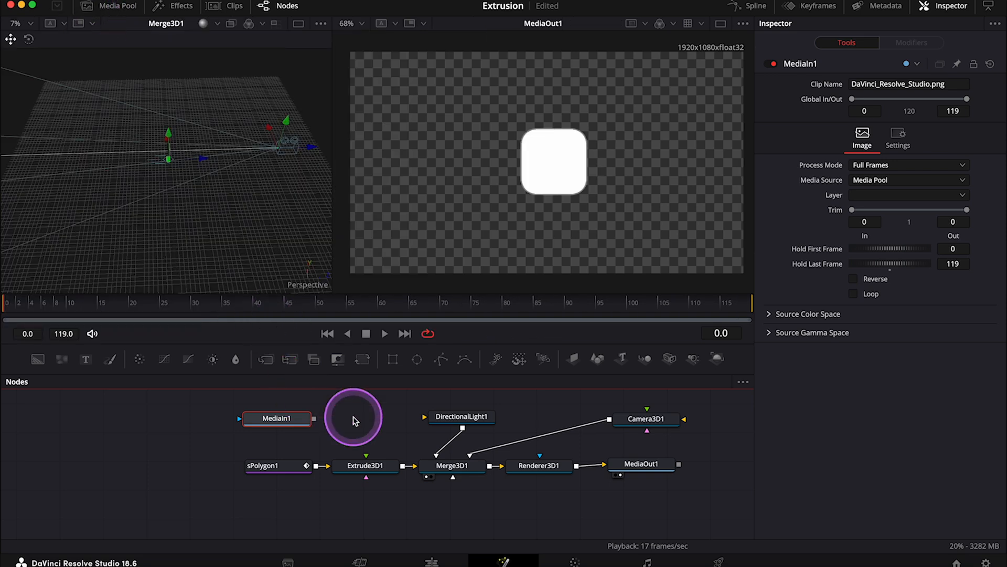
mouse_move(524, 518)
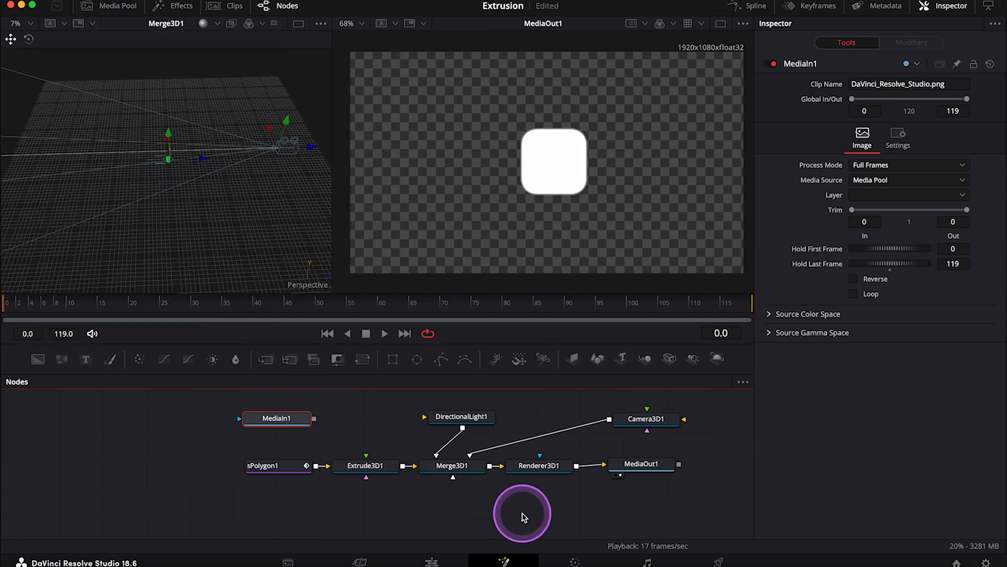
Step: Add ImagePlane3D1 for the logo and slide it along Z onto the block's front face
type("imag")
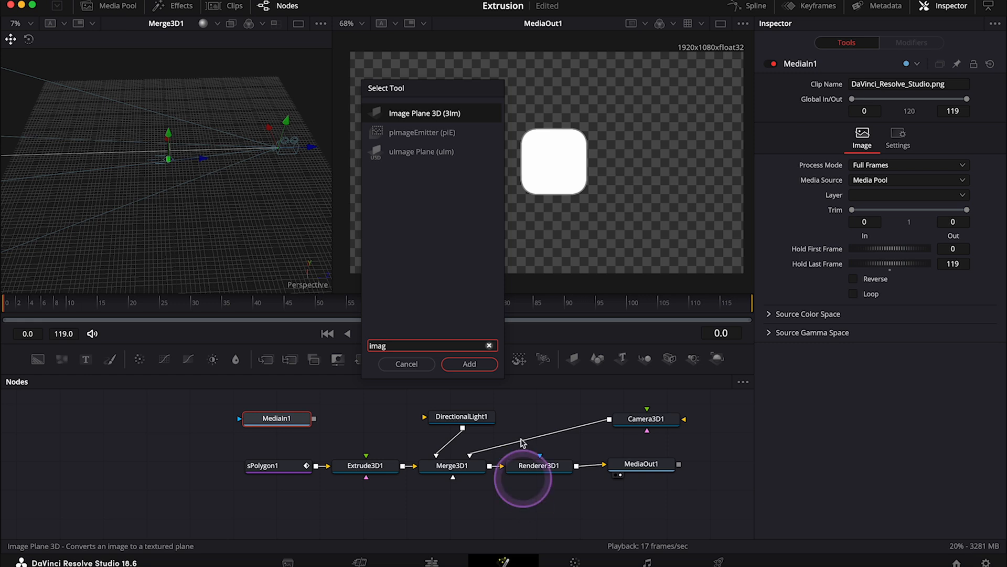
left_click(470, 365)
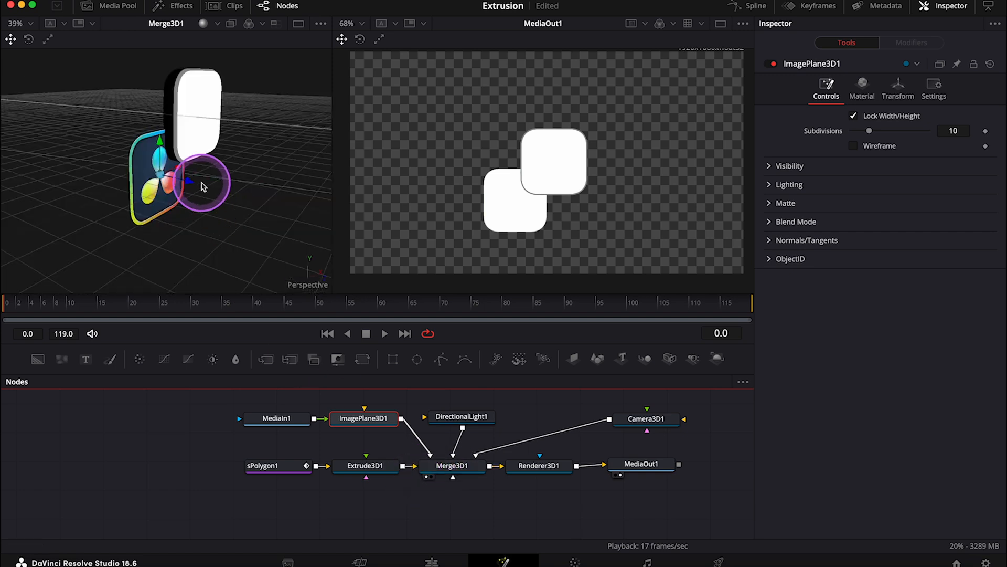
left_click(642, 464)
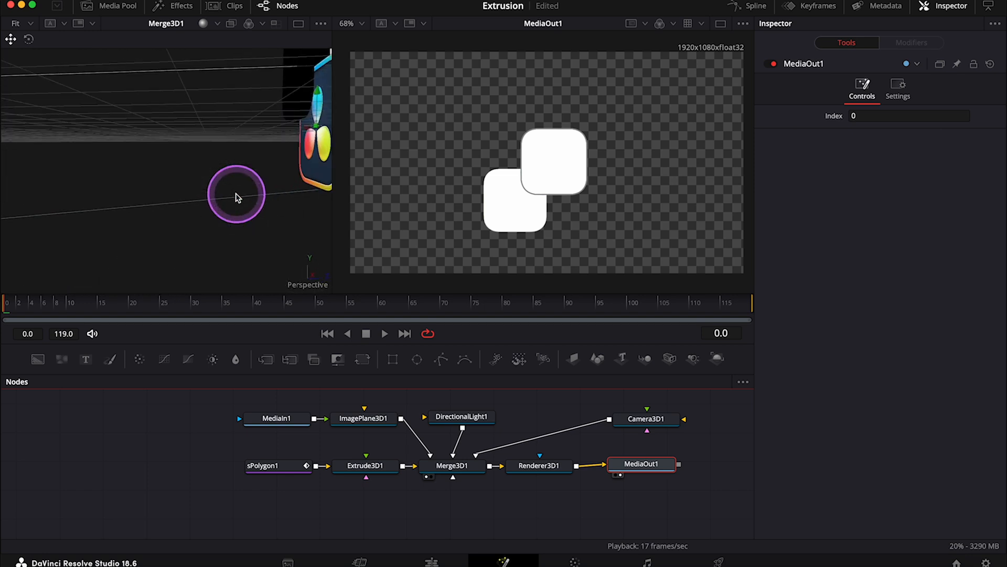
left_click_drag(237, 198, 212, 216)
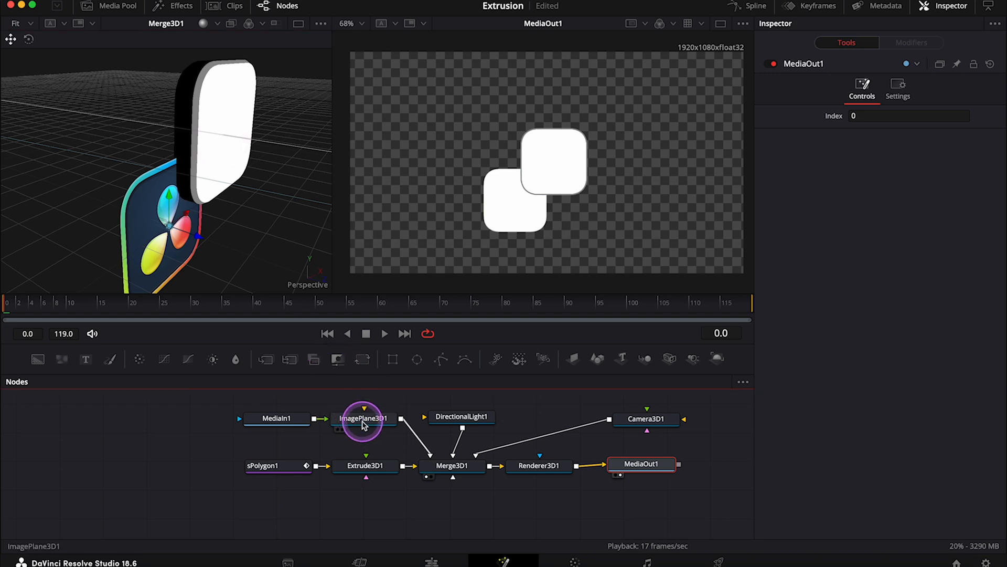
left_click(364, 418)
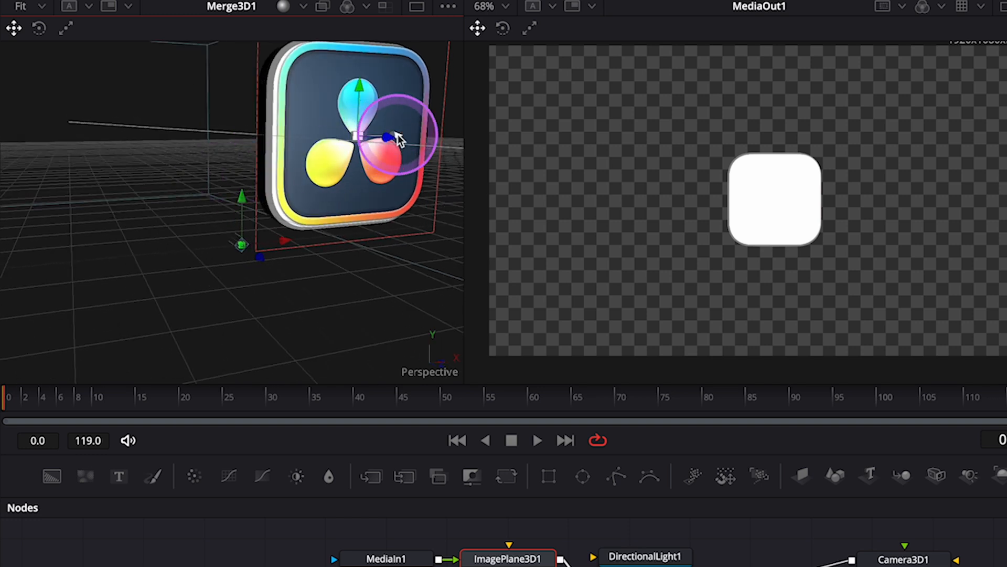
left_click_drag(398, 138, 331, 186)
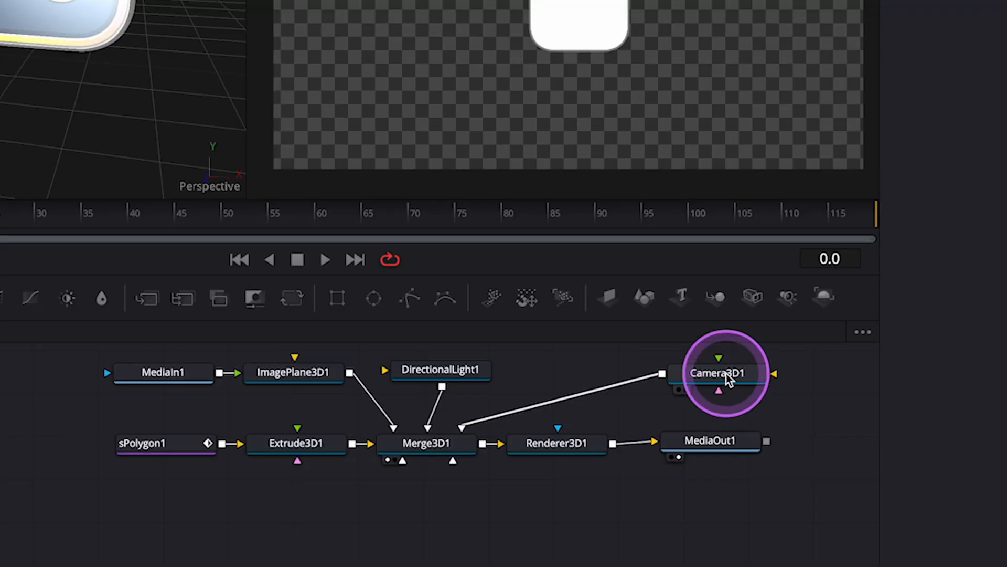
Step: Insert a Transform 3D node between Camera3D1 and Merge3D1
left_click(718, 373)
type("tran")
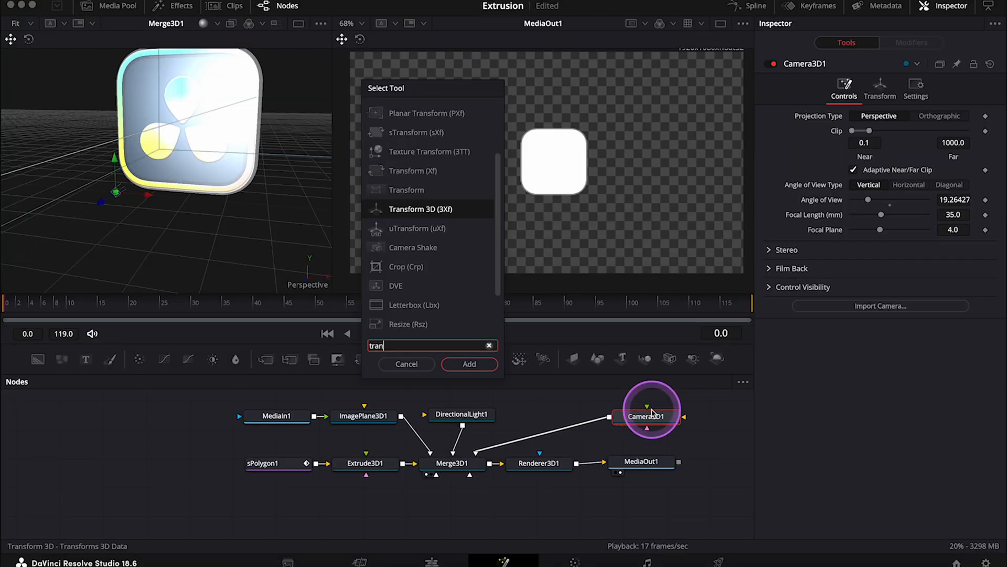
left_click(469, 364)
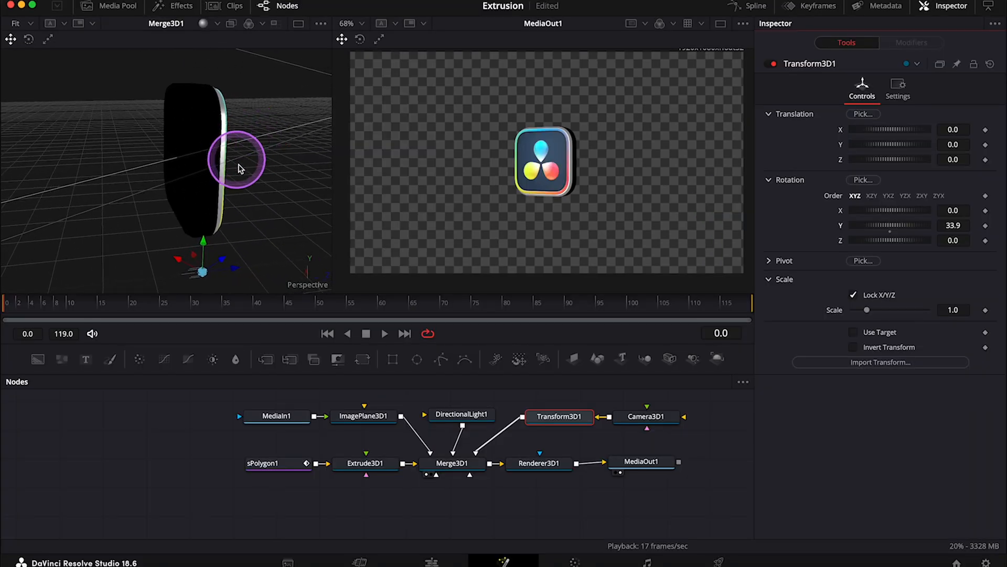
left_click(364, 415)
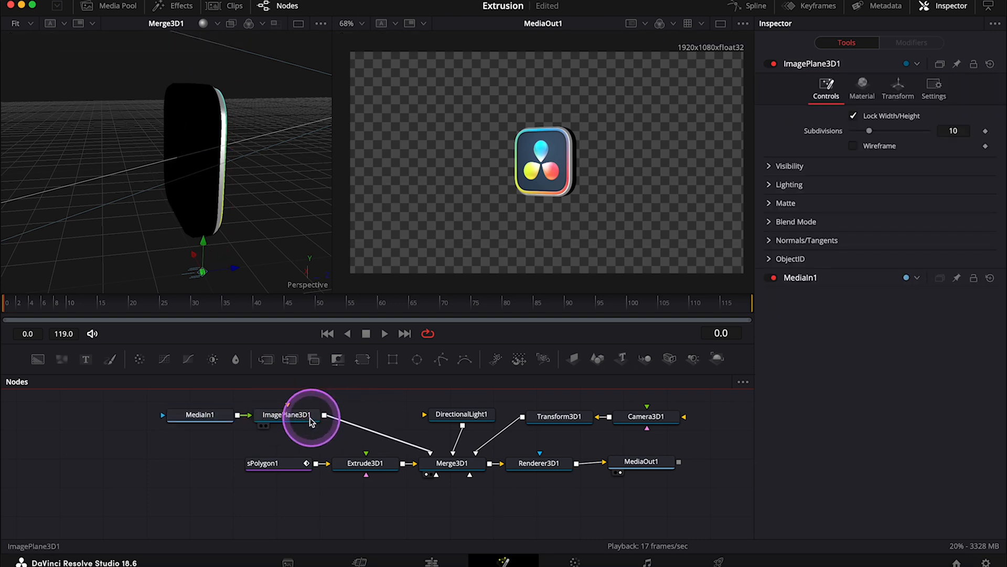
Step: Add a Duplicate 3D node after the ImagePlane3D1 logo plane
left_click(287, 417)
type("du")
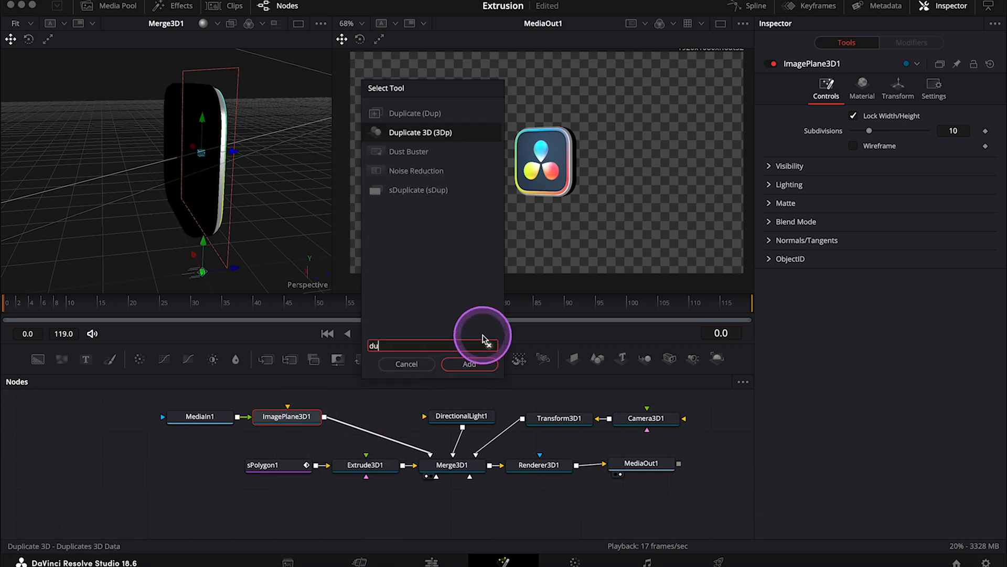
left_click(469, 364)
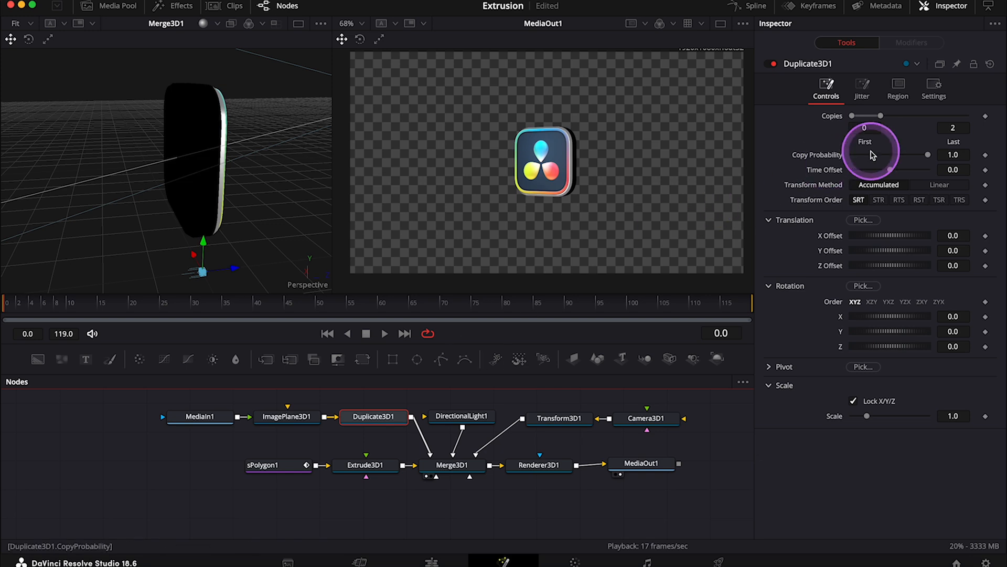
left_click(953, 128)
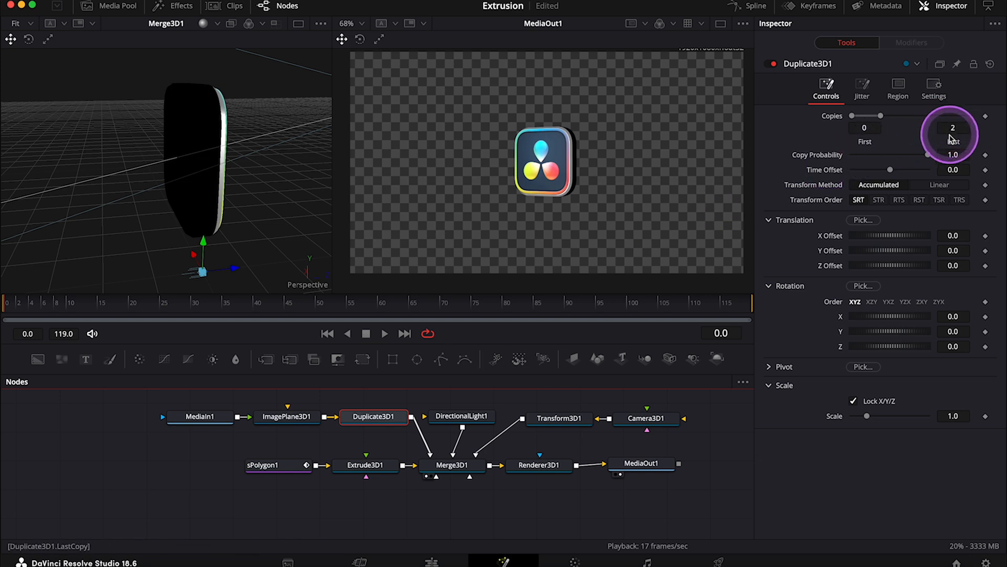
Step: Offset the duplicated logo to about -0.15 on Z, behind the back face
left_click_drag(861, 266, 896, 266)
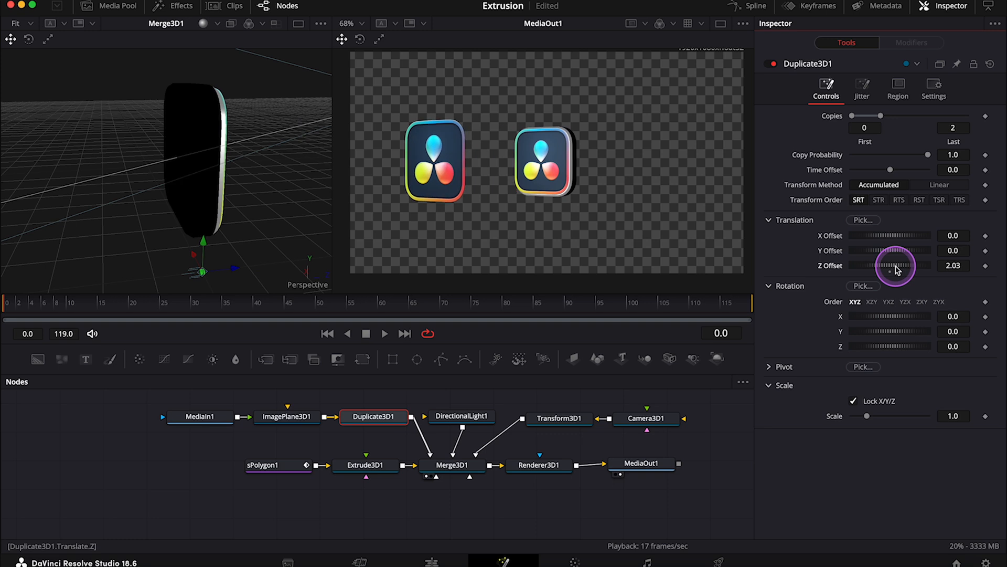
left_click_drag(903, 265, 883, 265)
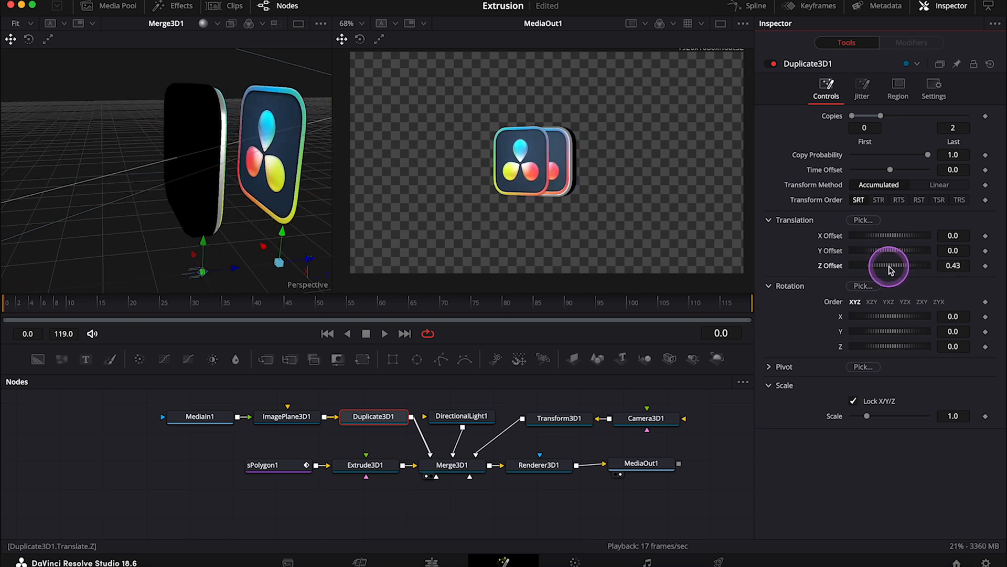
left_click_drag(890, 266, 884, 266)
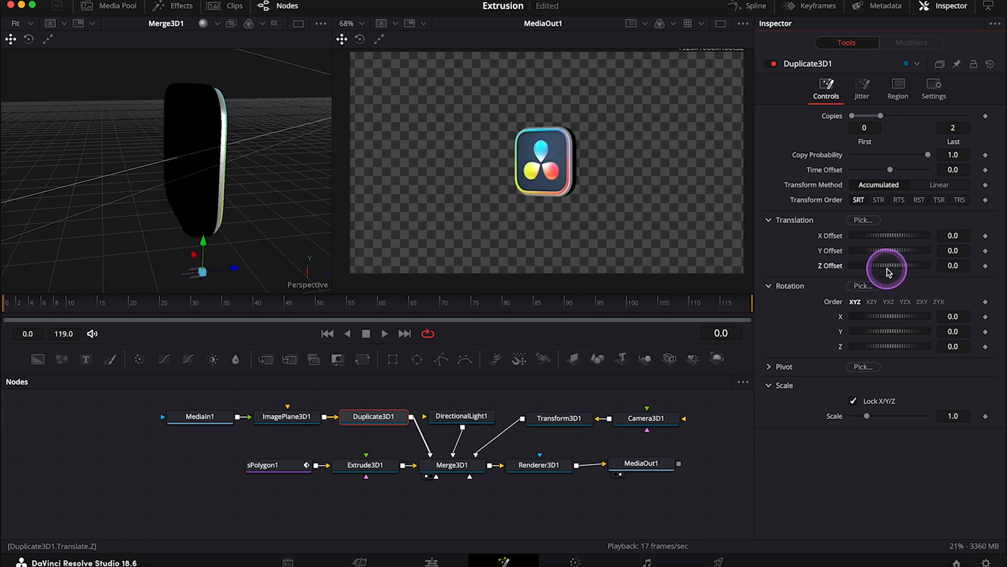
left_click_drag(893, 265, 886, 265)
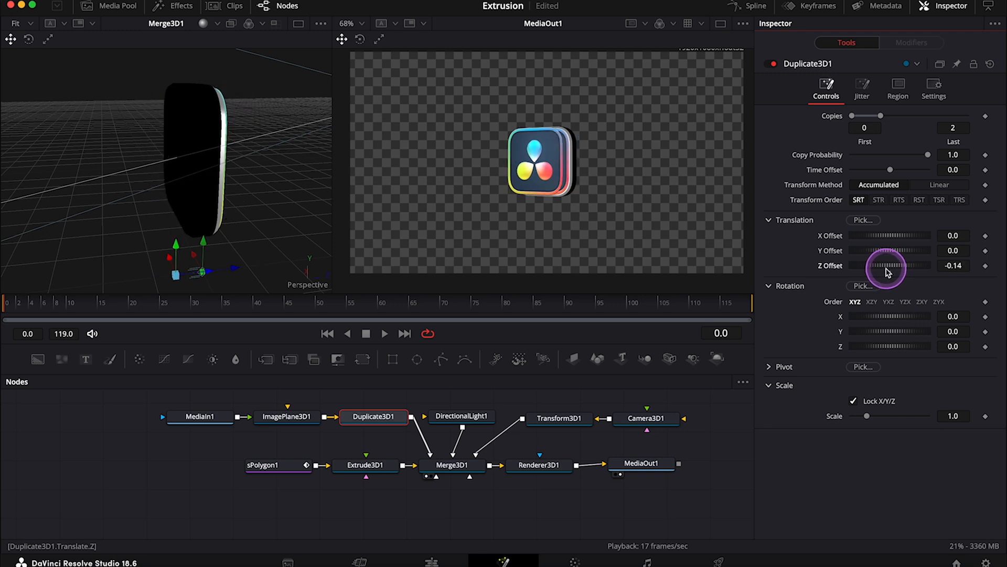
left_click_drag(887, 265, 887, 266)
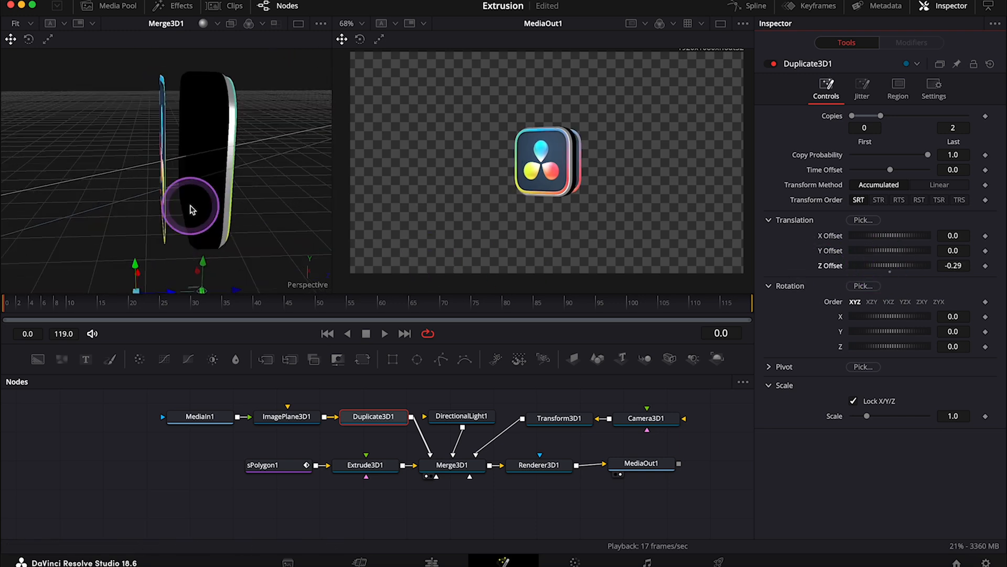
left_click_drag(190, 205, 205, 293)
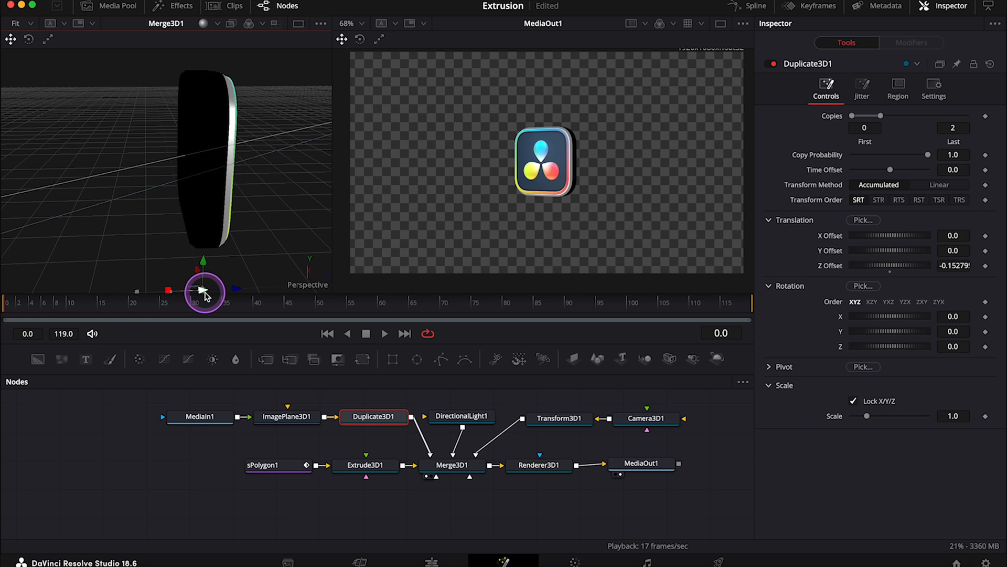
left_click_drag(204, 294, 246, 221)
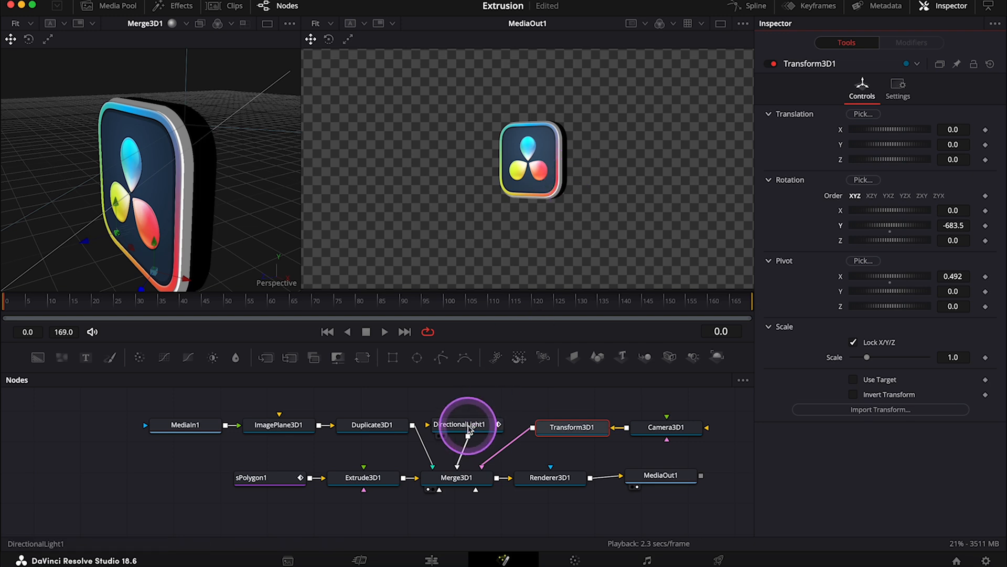
Step: Rotate DirectionalLight1 to 39.1° on the Y axis to light the logo face
left_click(465, 425)
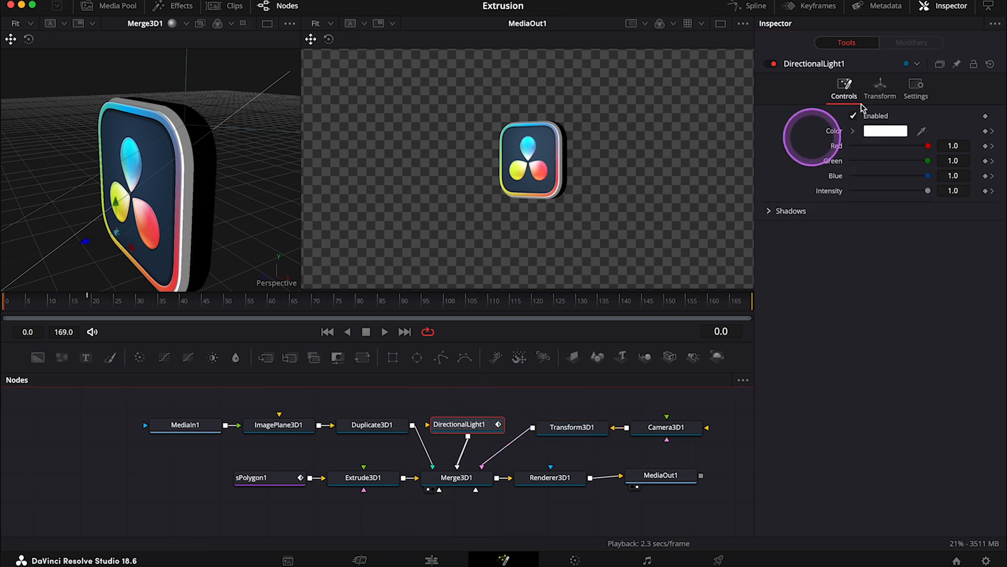
left_click(879, 88)
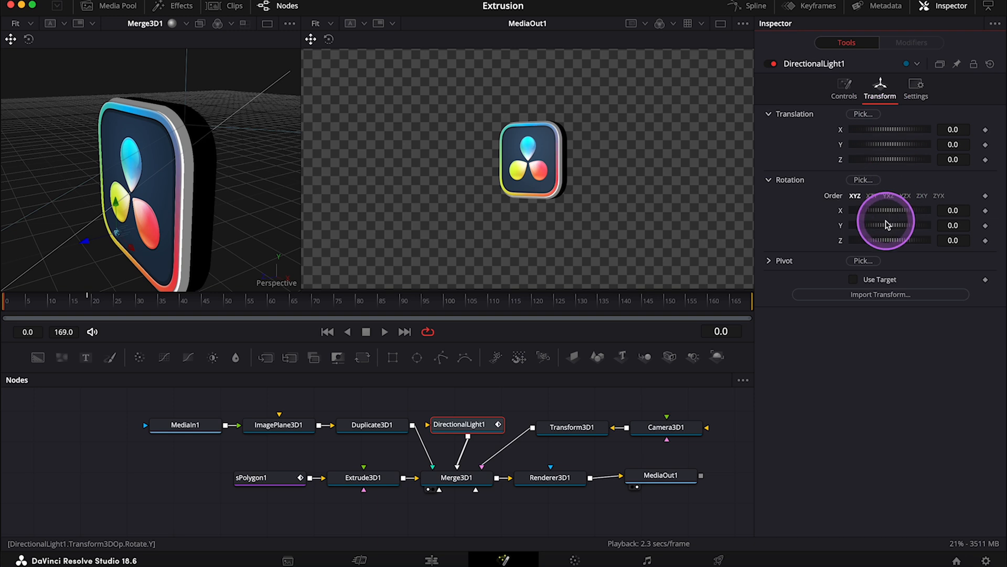
left_click_drag(893, 225, 874, 232)
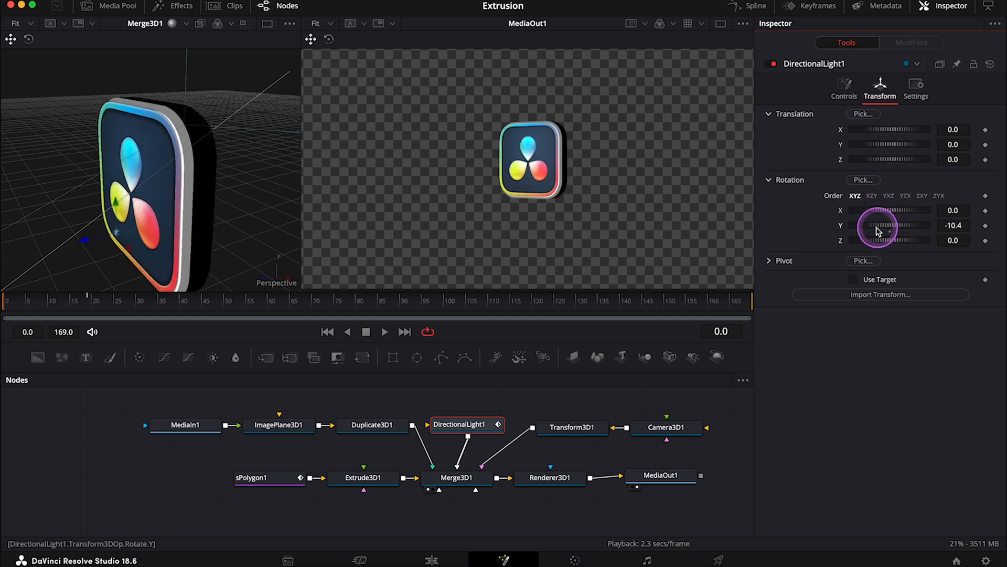
left_click_drag(876, 225, 902, 226)
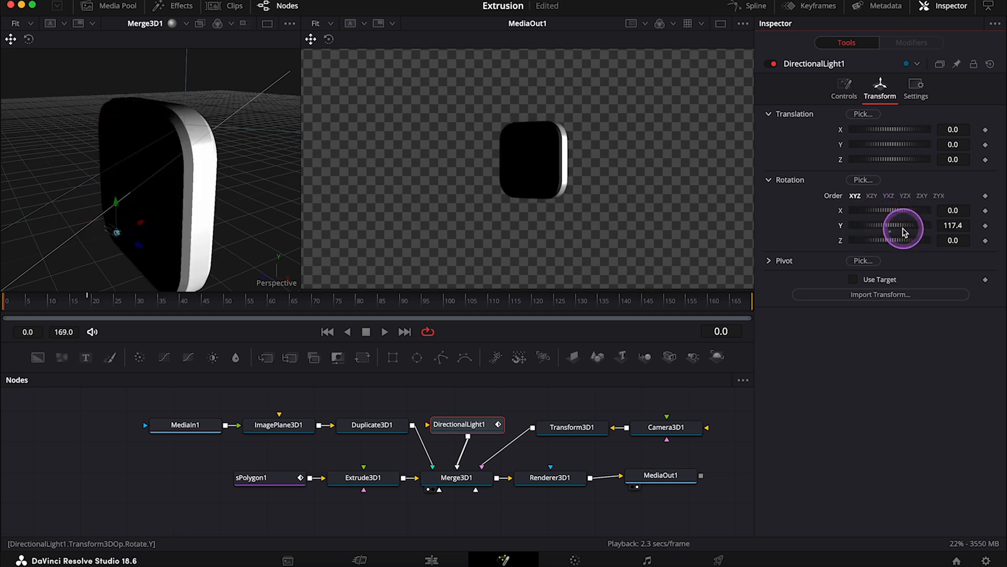
left_click_drag(904, 229, 890, 229)
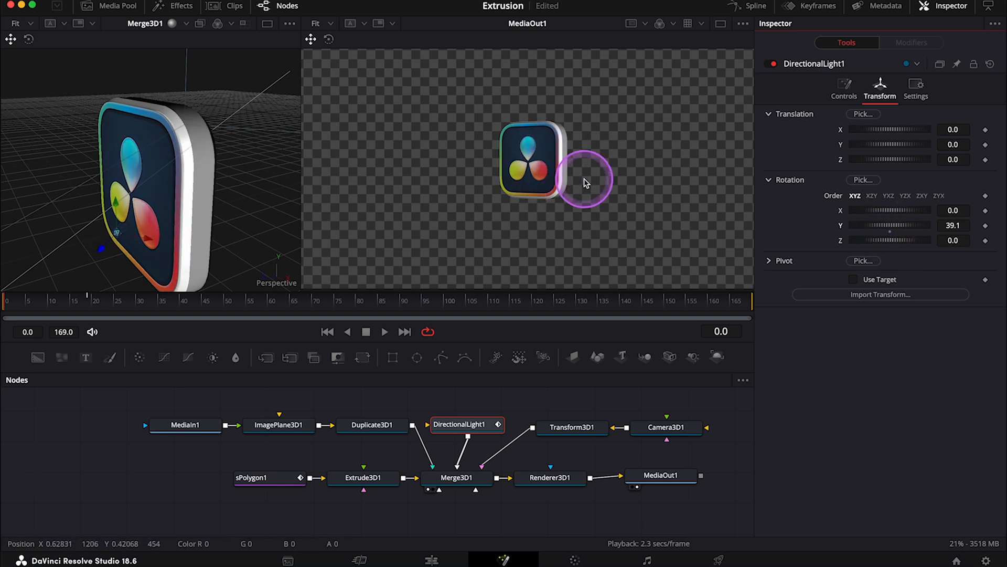
Step: Keyframe Transform3D1's Rotation Y, reaching -338.1° at frame 118
left_click(572, 427)
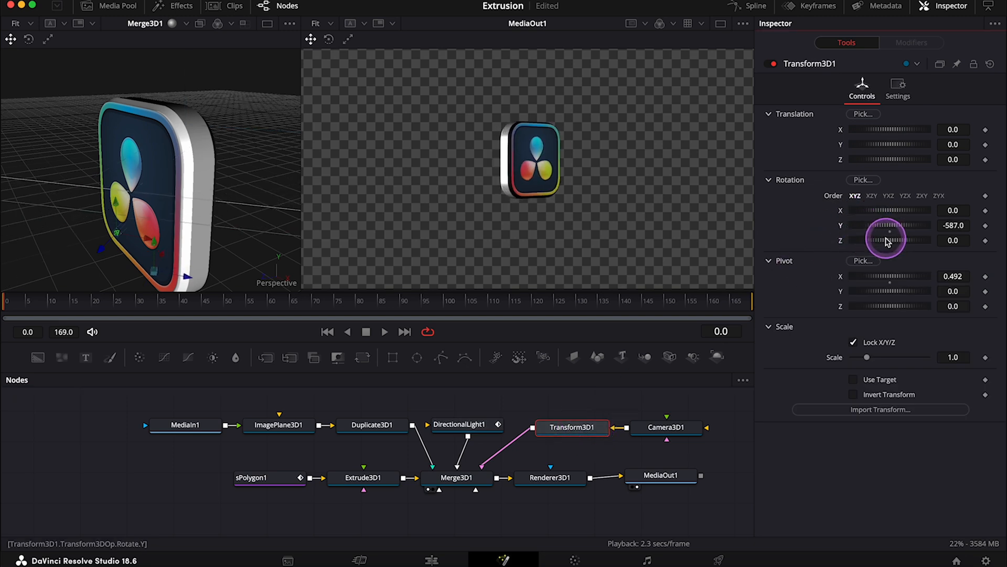
left_click_drag(890, 225, 944, 232)
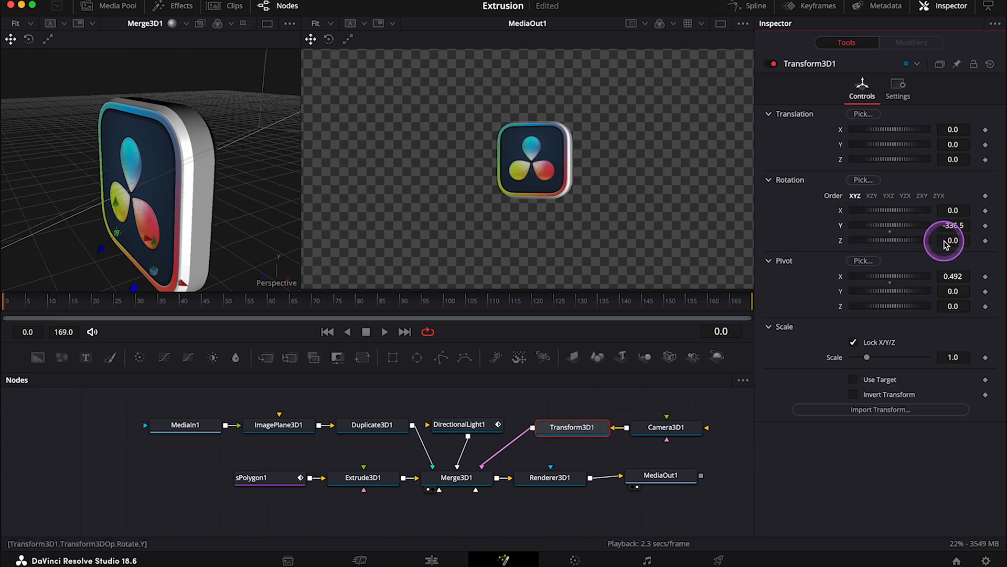
left_click_drag(951, 225, 941, 225)
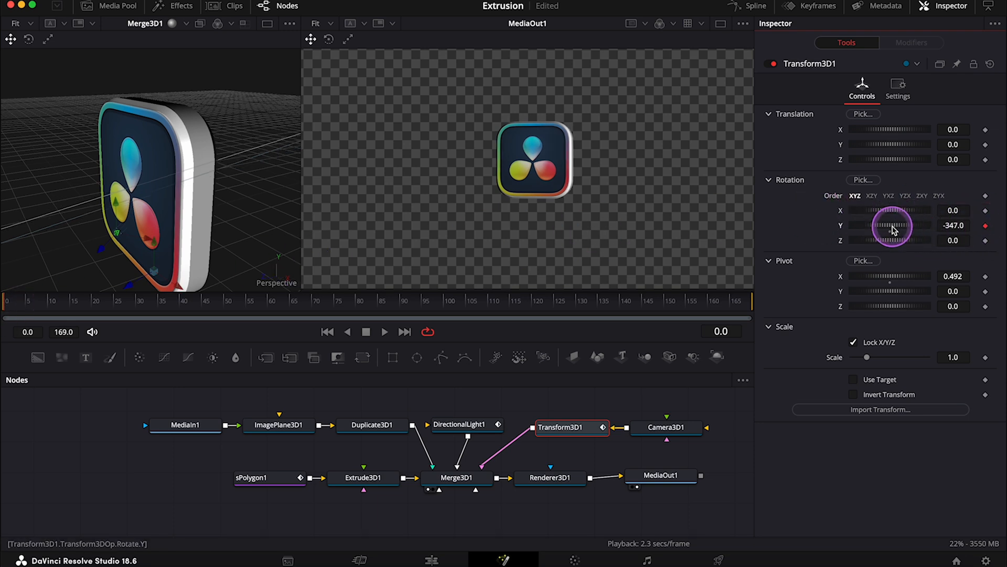
left_click_drag(899, 225, 884, 226)
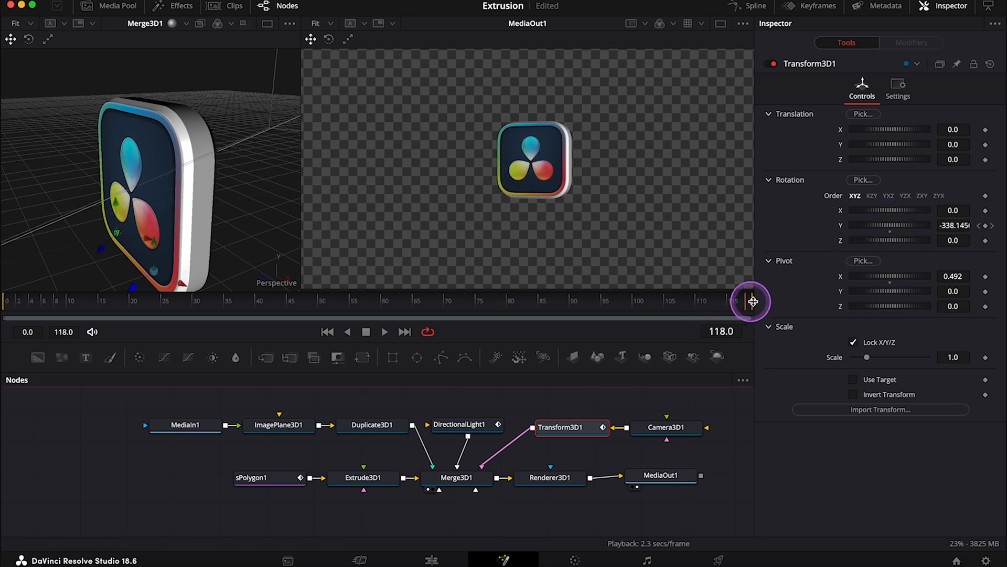
mouse_move(882, 225)
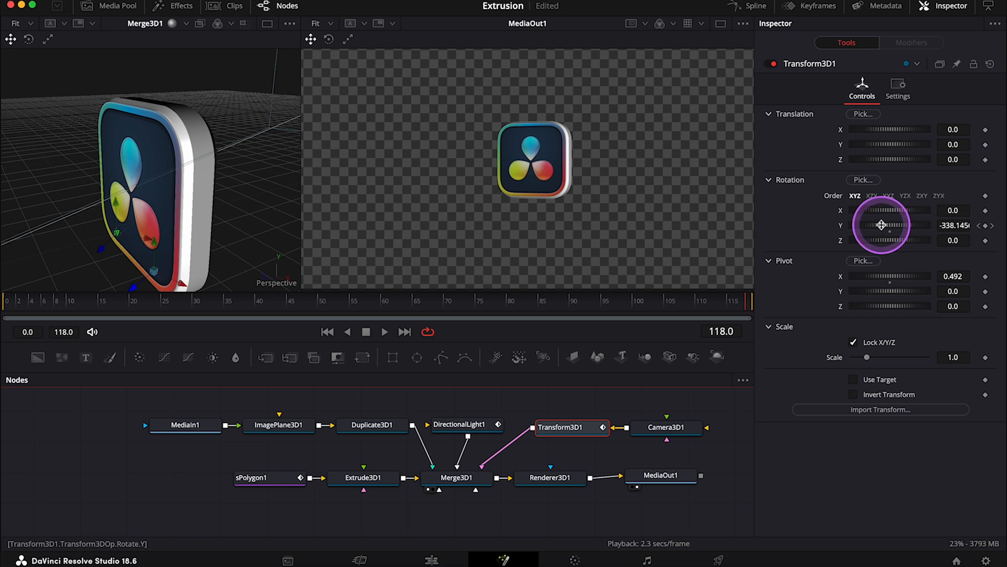
left_click_drag(880, 226, 932, 228)
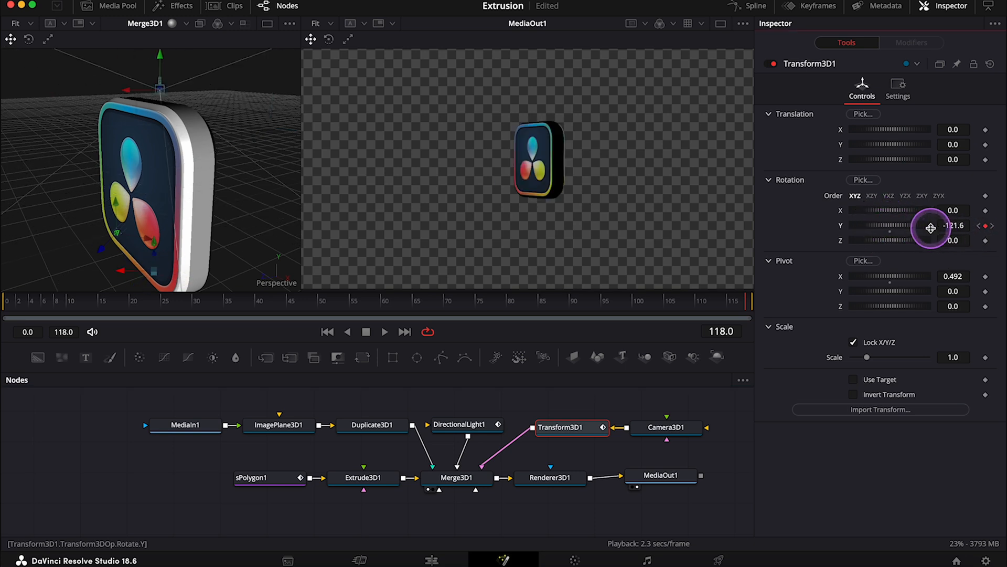
left_click_drag(929, 226, 906, 226)
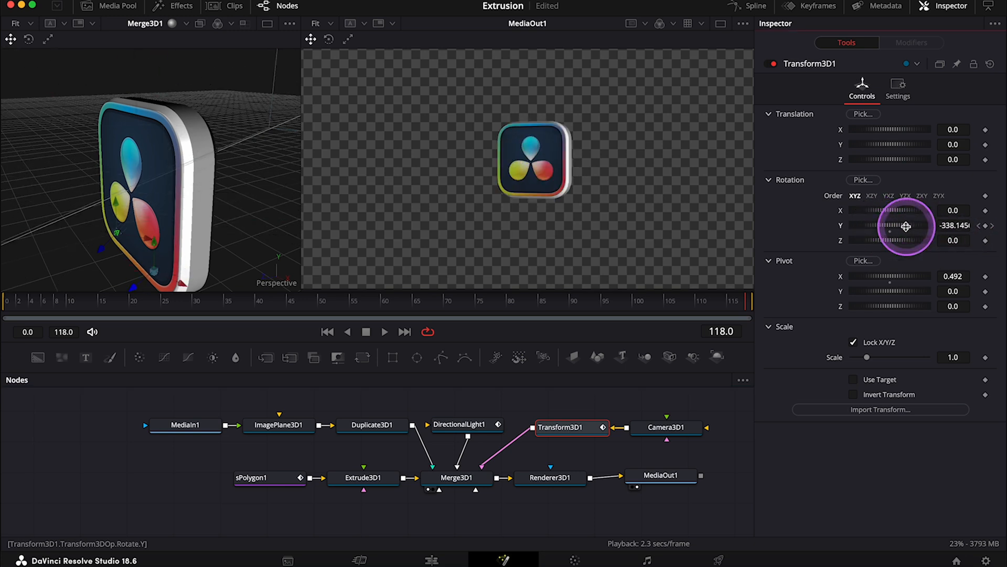